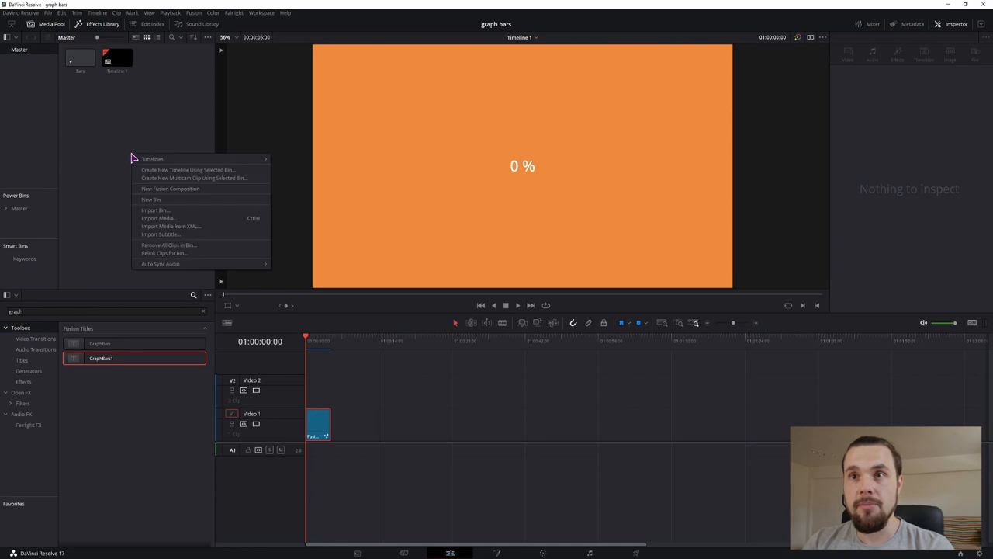
mouse_move(131, 96)
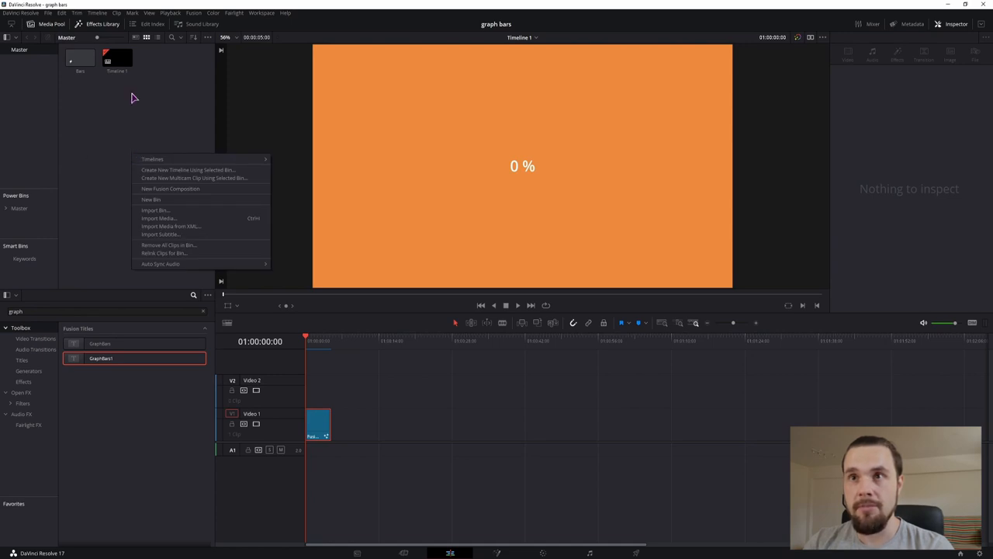
Step: Create a new Fusion composition clip from the Media Pool
click(170, 189)
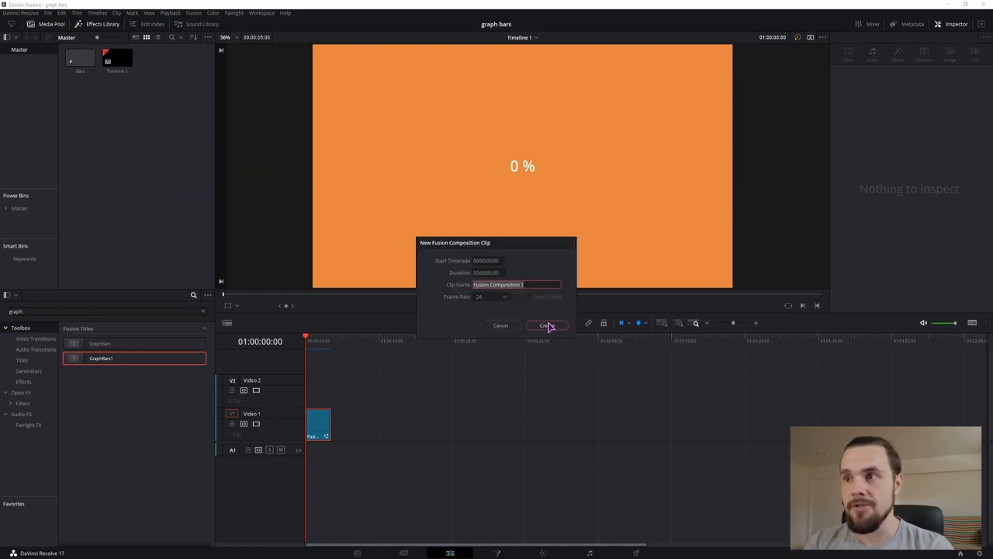
click(546, 326)
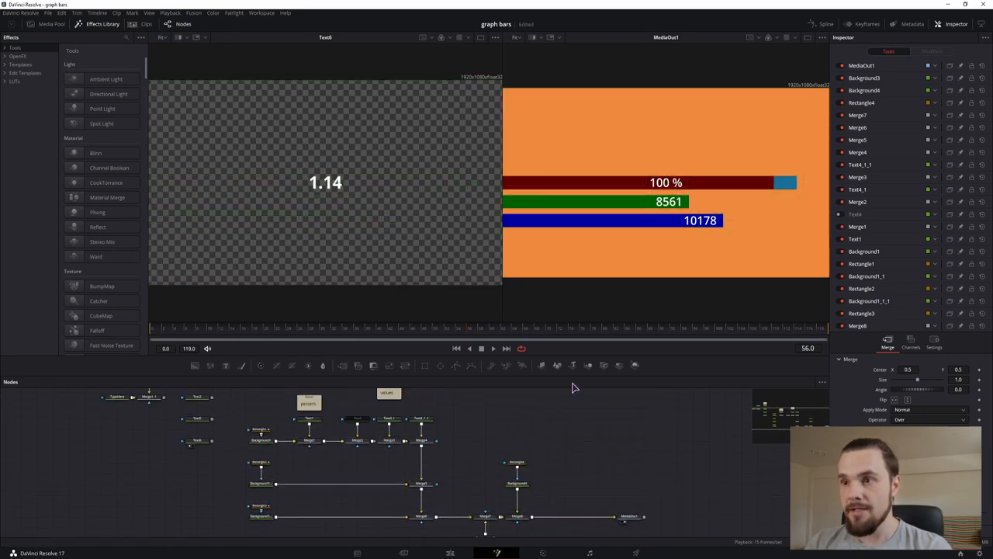
mouse_move(535, 421)
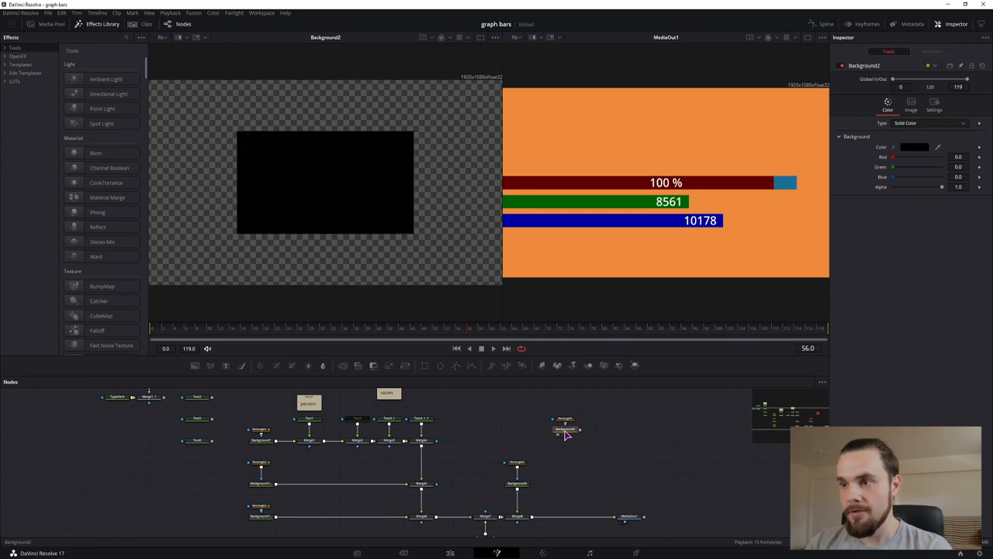
Step: Mask the black background with a rectangle of height 0.1, checked at an early frame
click(565, 428)
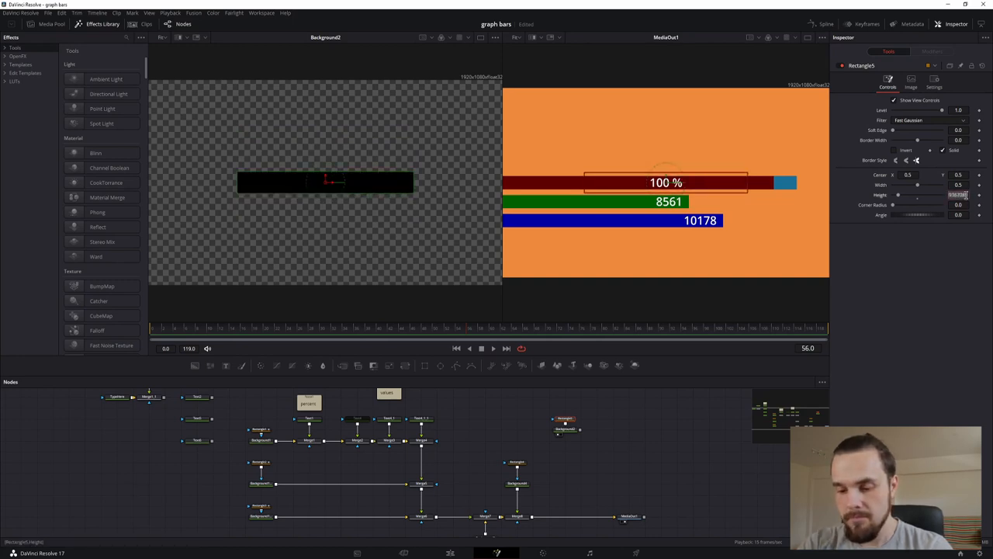
text(0.1)
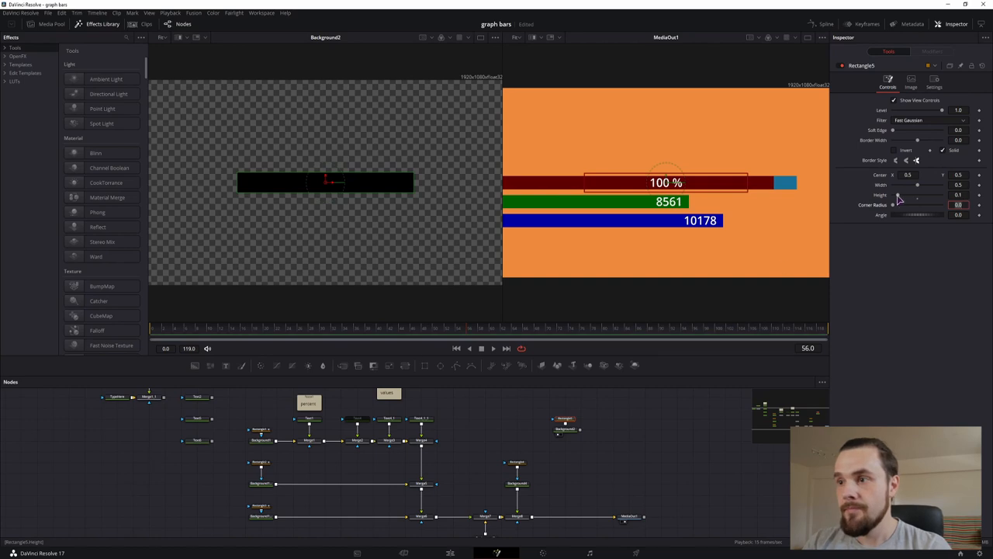
mouse_move(866, 270)
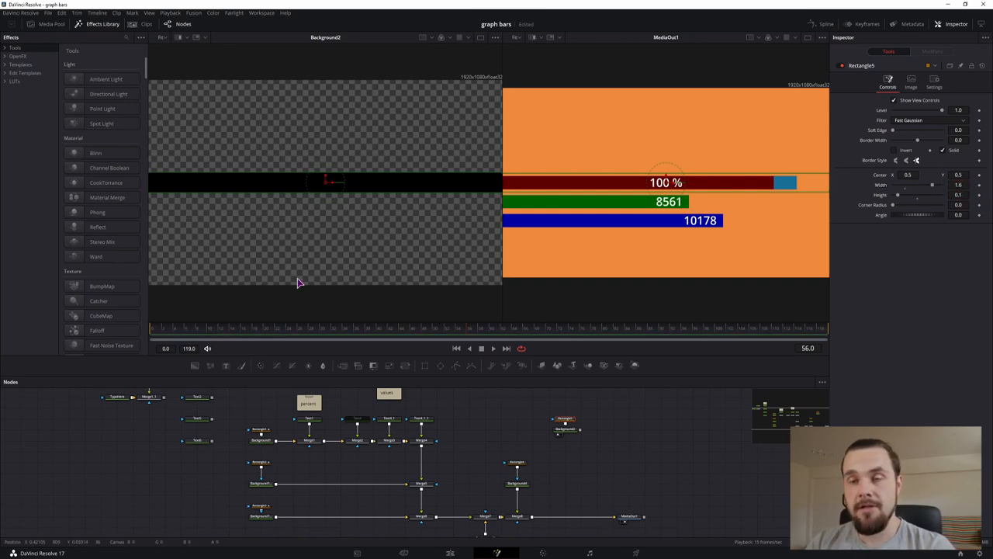
mouse_move(814, 188)
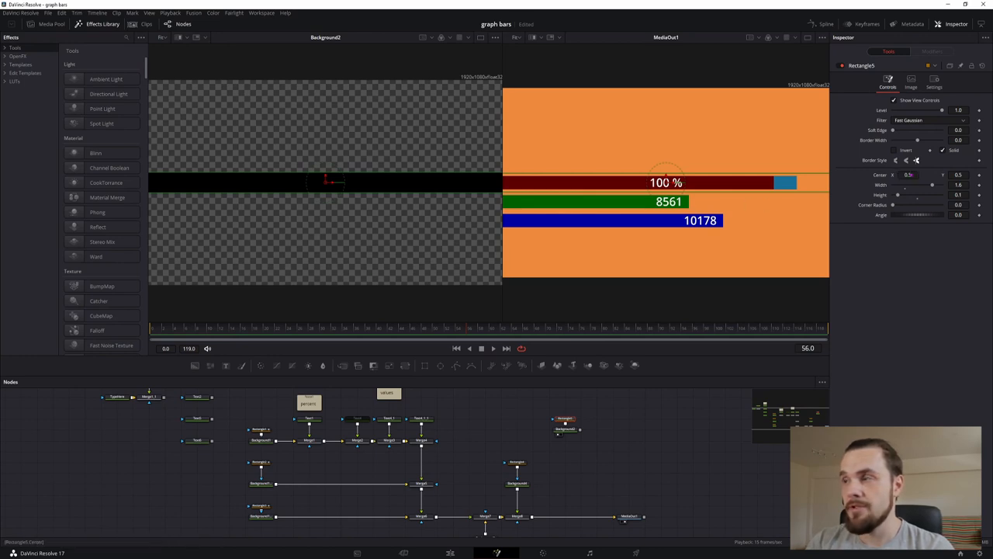
click(910, 174)
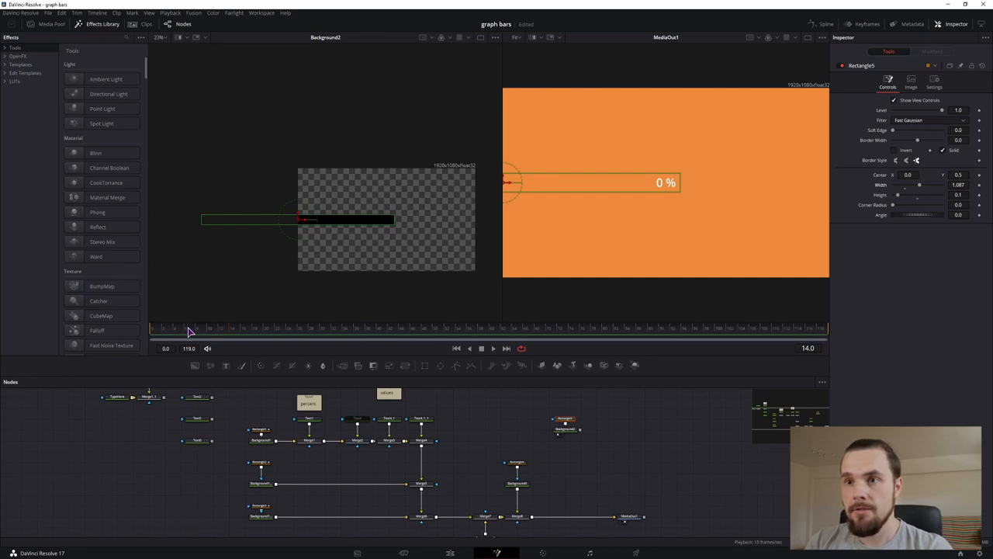
Step: Scrub between early and late frames to verify the bar grows from the left edge
click(208, 327)
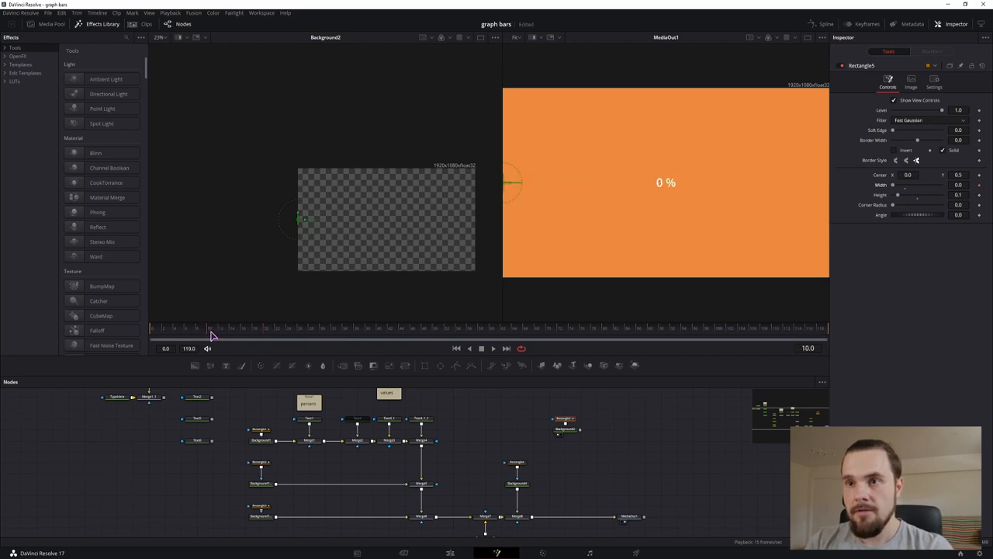
mouse_move(599, 419)
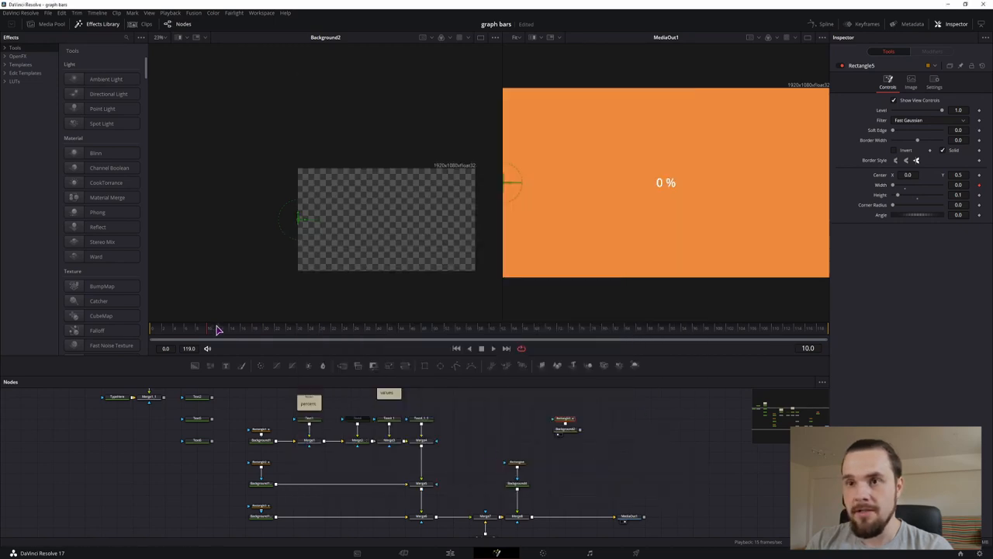
drag(217, 325, 264, 326)
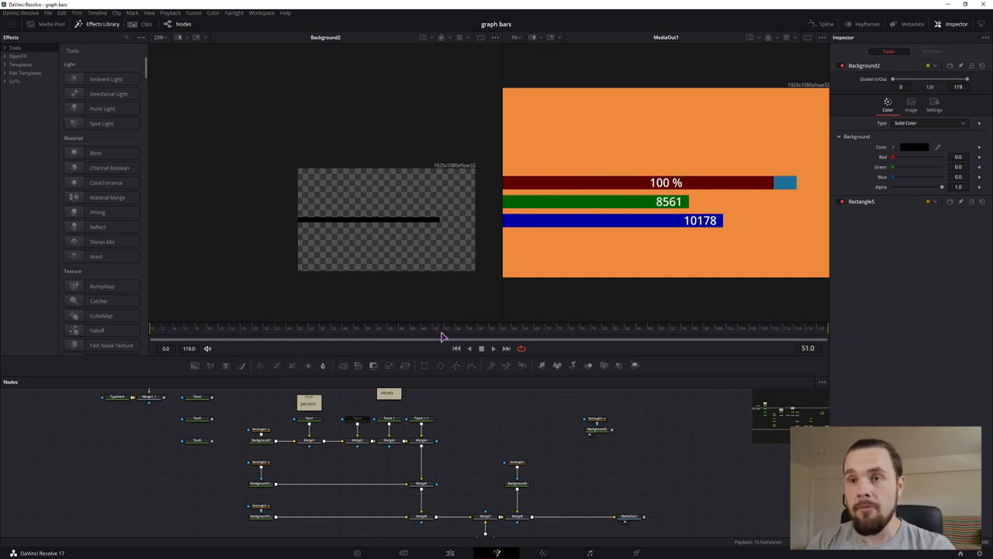
mouse_move(652, 407)
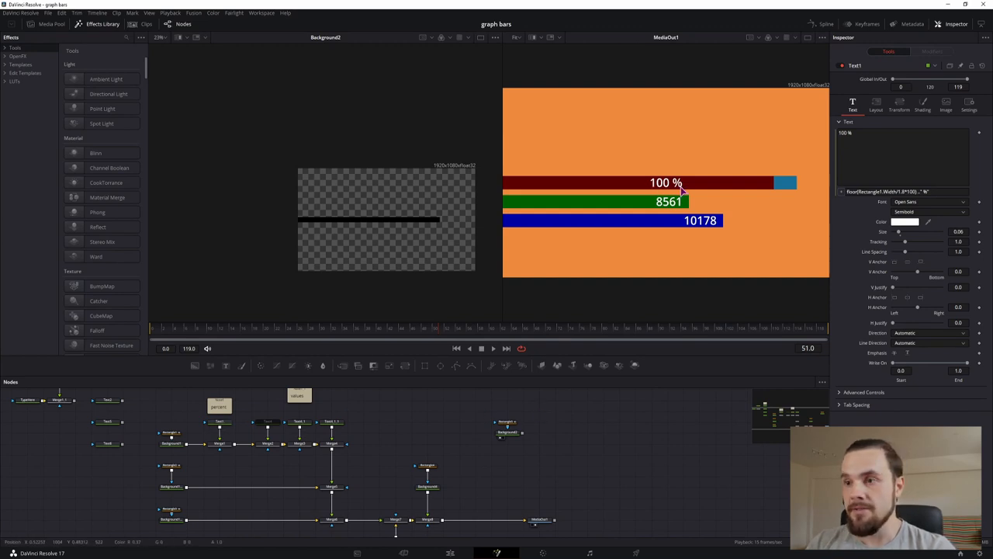
mouse_move(227, 372)
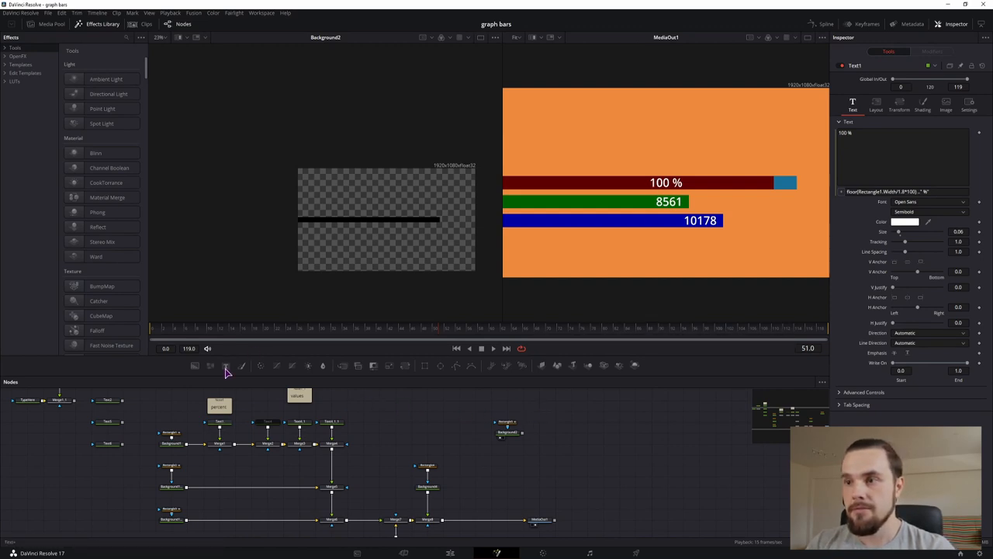
Step: Add a Text+ node whose styled text is driven by an expression showing 100 %
click(555, 411)
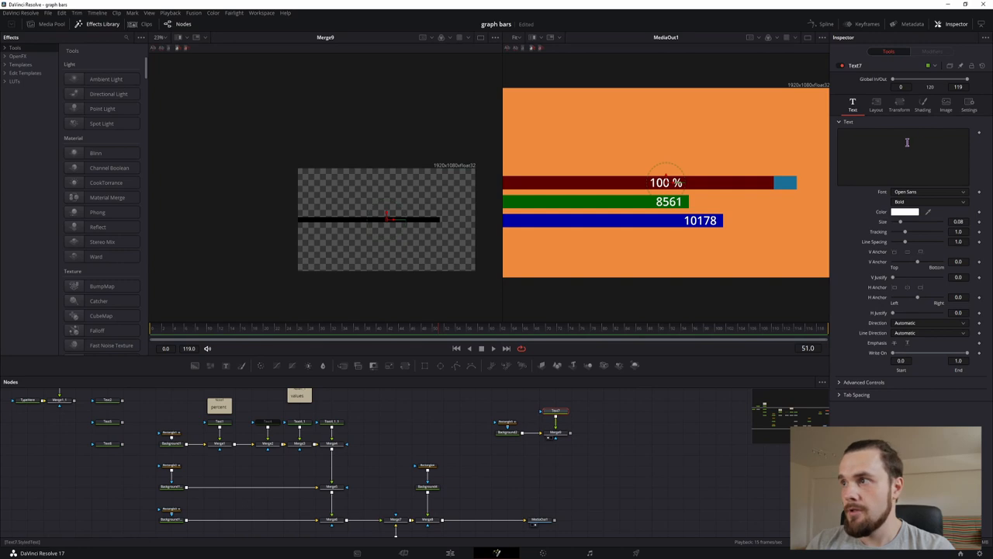
right_click(907, 142)
text(floor(Rectangle5.Width*1.6*100) .. " %")
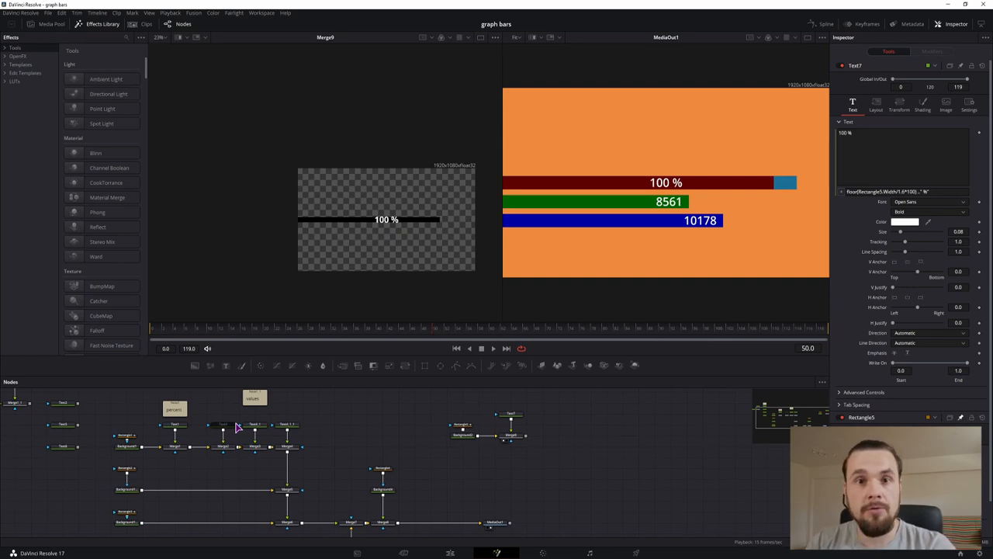
mouse_move(345, 381)
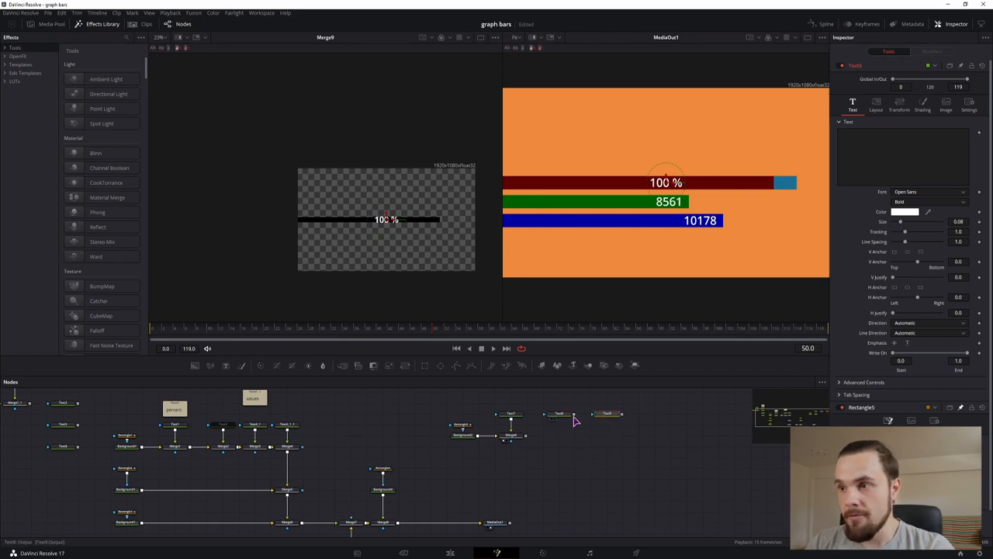
Step: Add a second Text+ node reading 9001 and move to its Layout settings
click(560, 434)
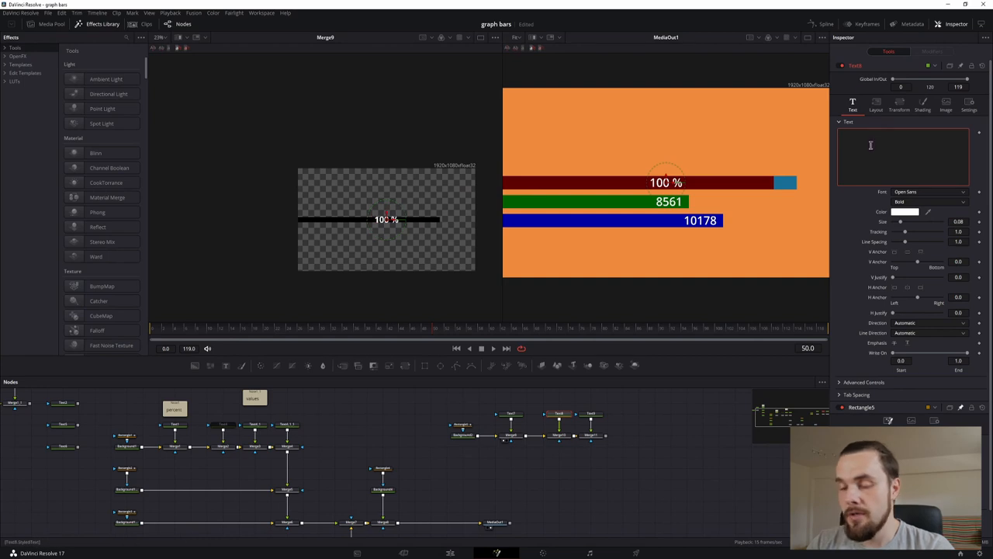
text(9001)
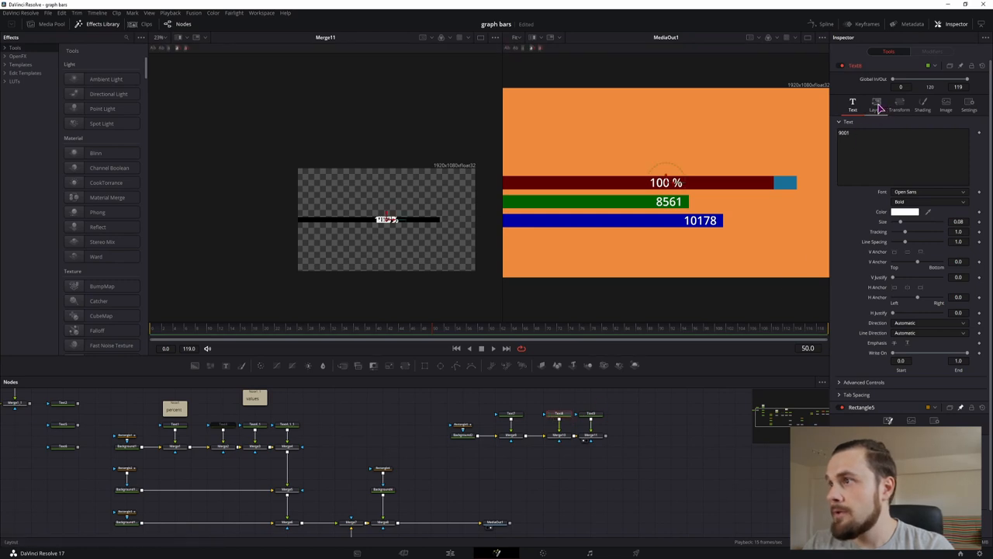
click(875, 106)
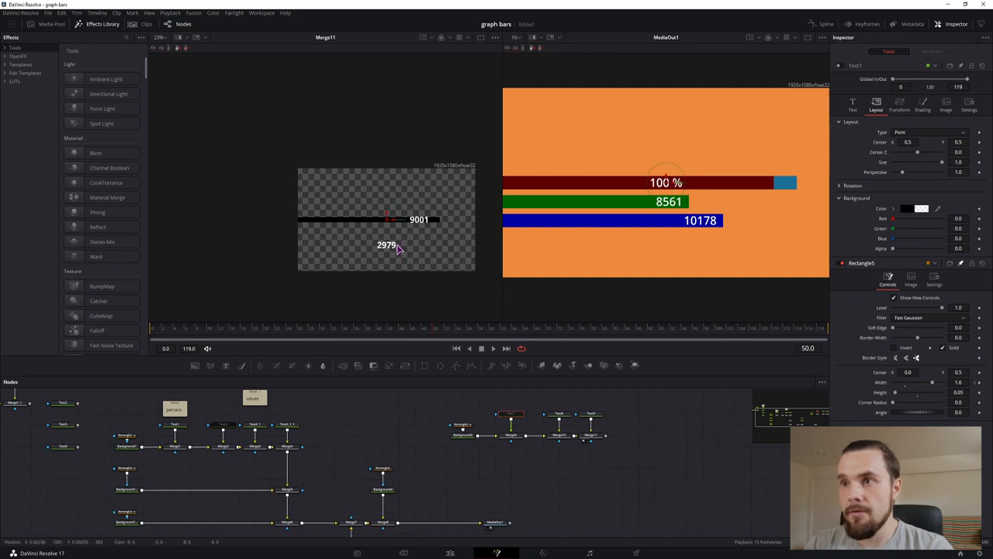
mouse_move(629, 475)
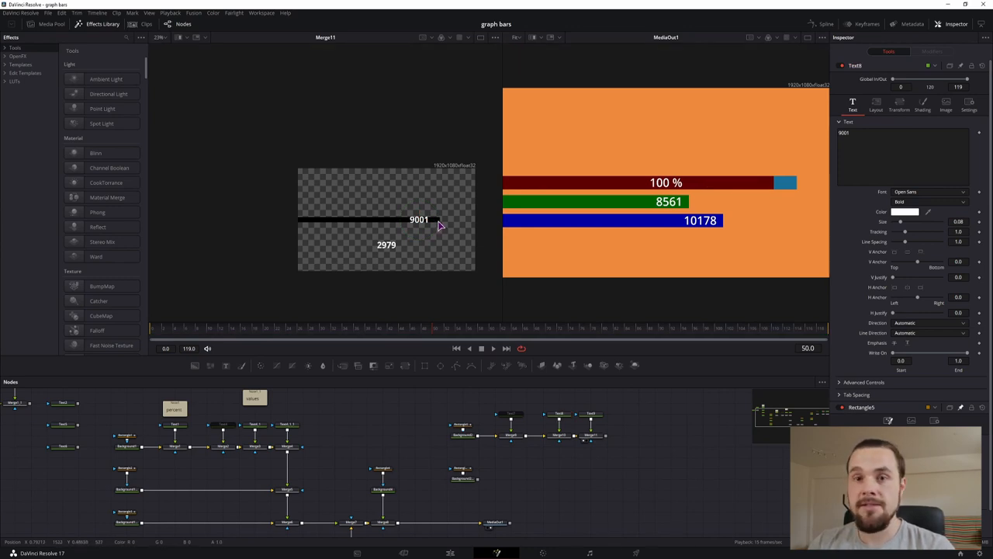
mouse_move(413, 250)
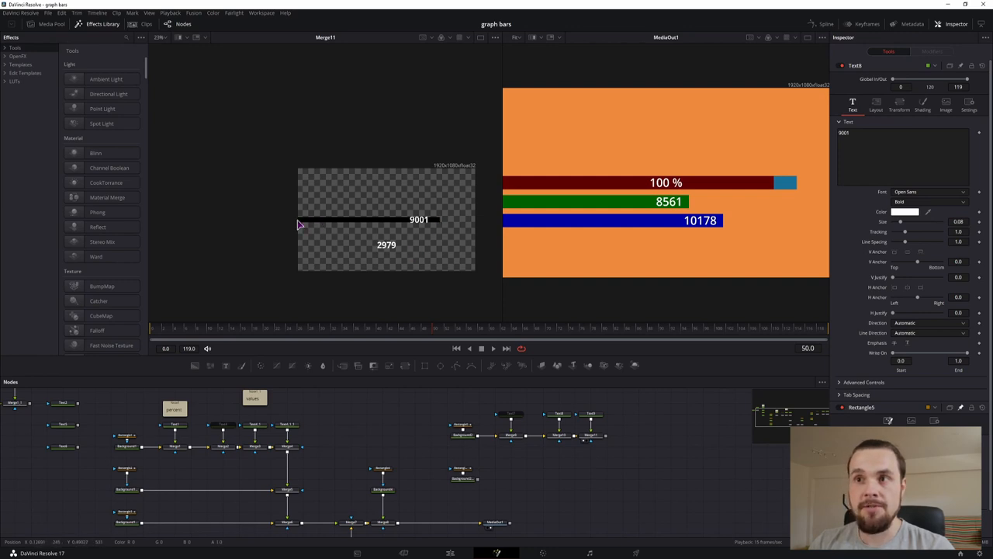
mouse_move(322, 249)
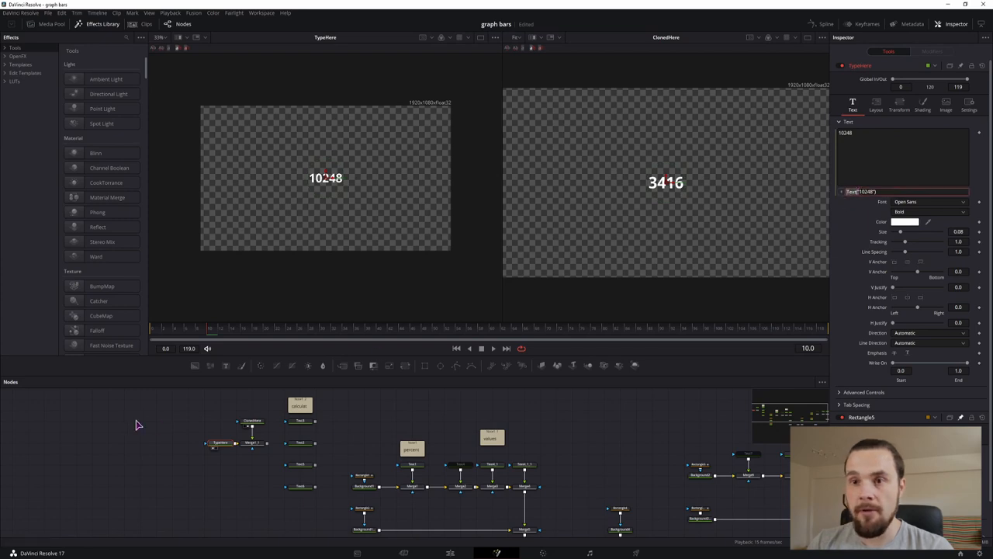
Step: Inspect another text node whose value is derived as three times the source text
click(252, 422)
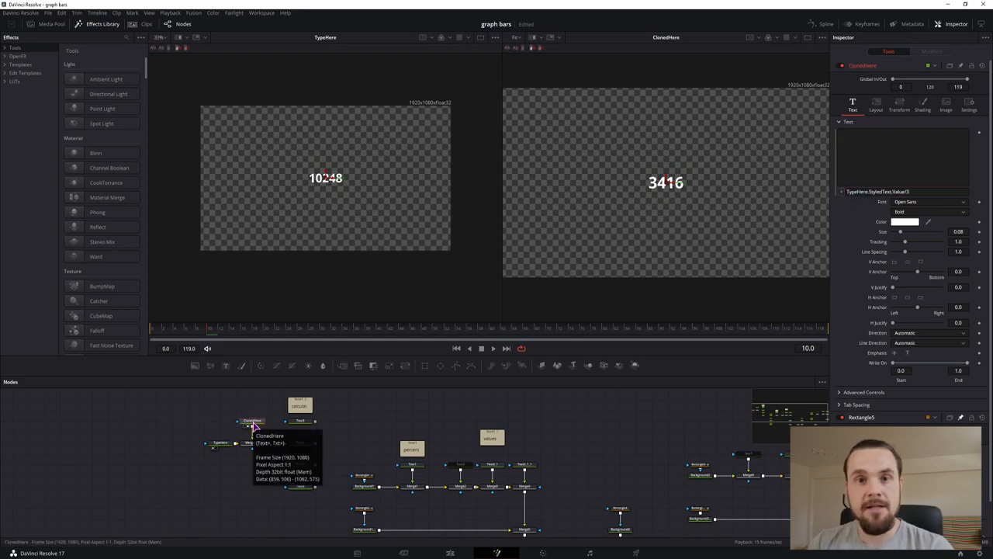
mouse_move(220, 447)
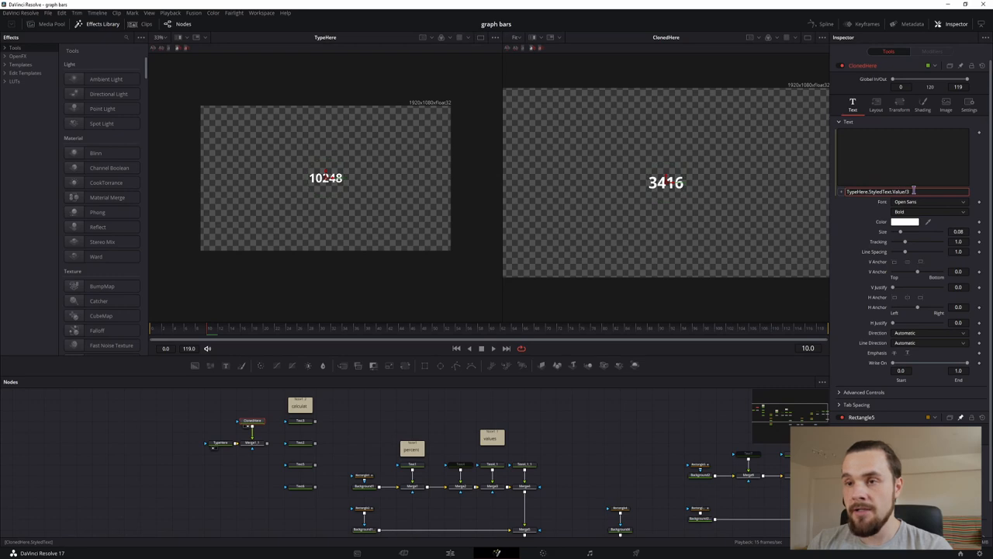
mouse_move(651, 193)
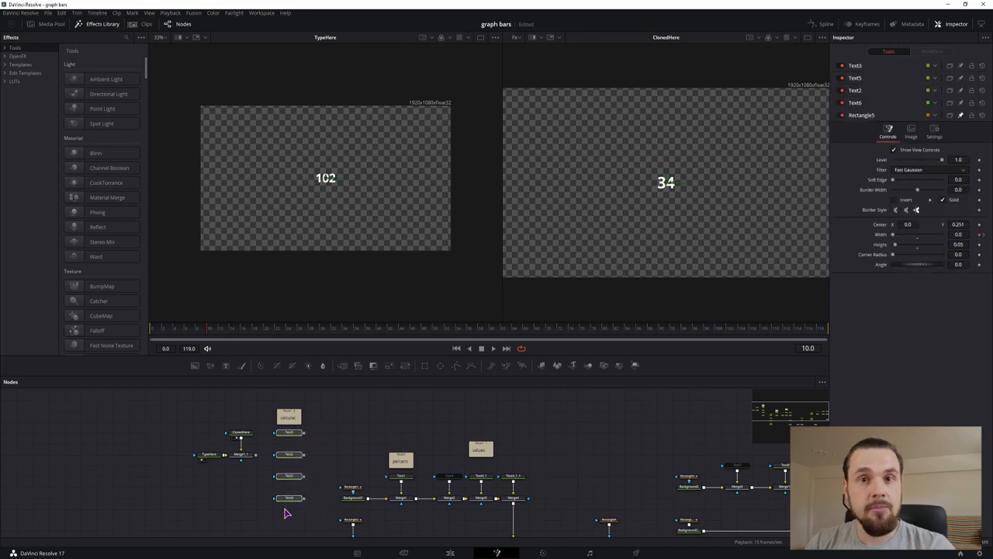
mouse_move(335, 420)
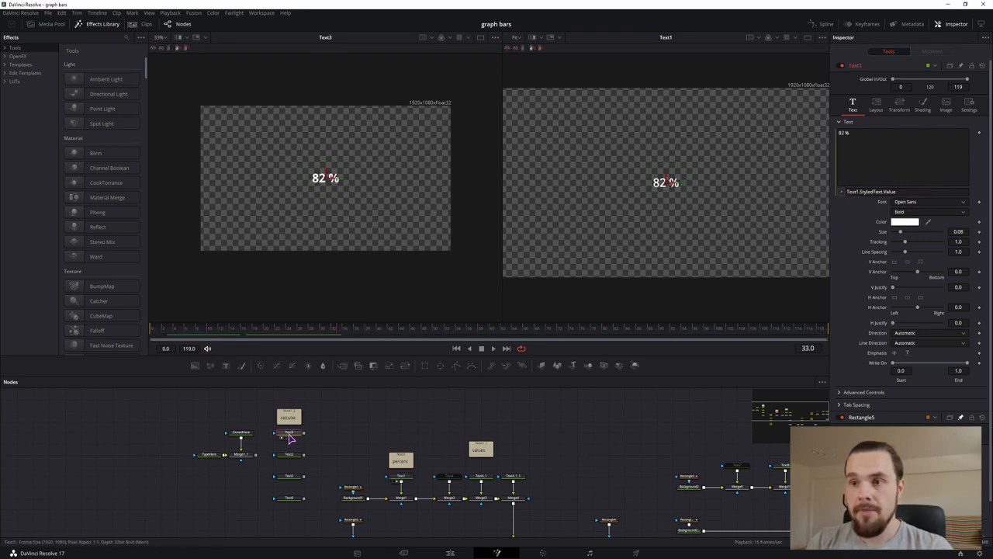
mouse_move(479, 245)
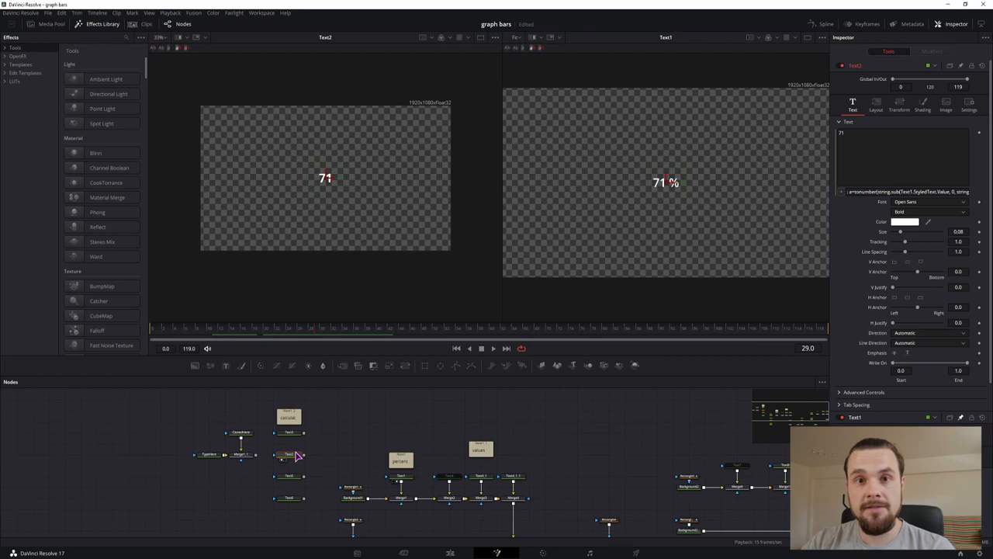
mouse_move(557, 277)
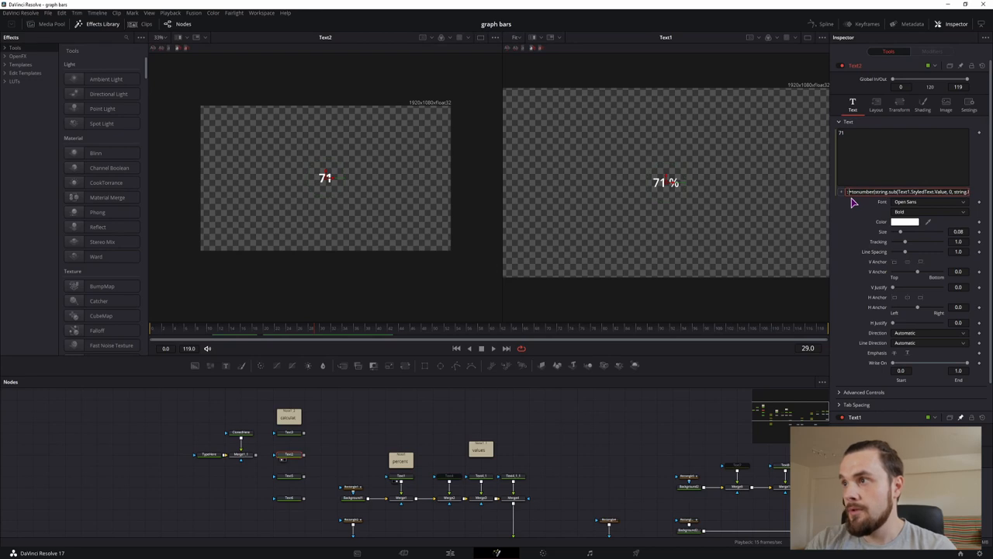
Step: Commit a styled-text expression that appends " %" to the numeric value
click(908, 191)
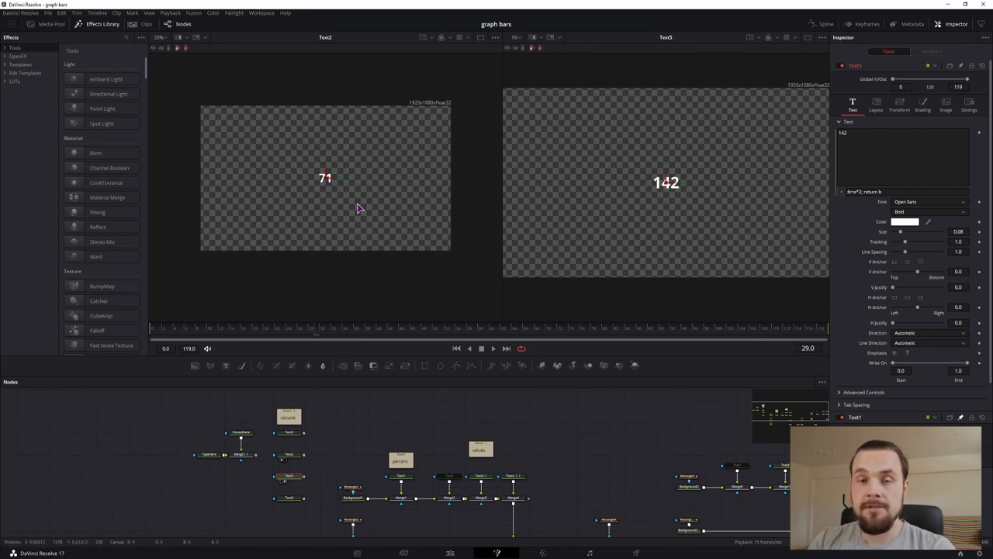
mouse_move(326, 187)
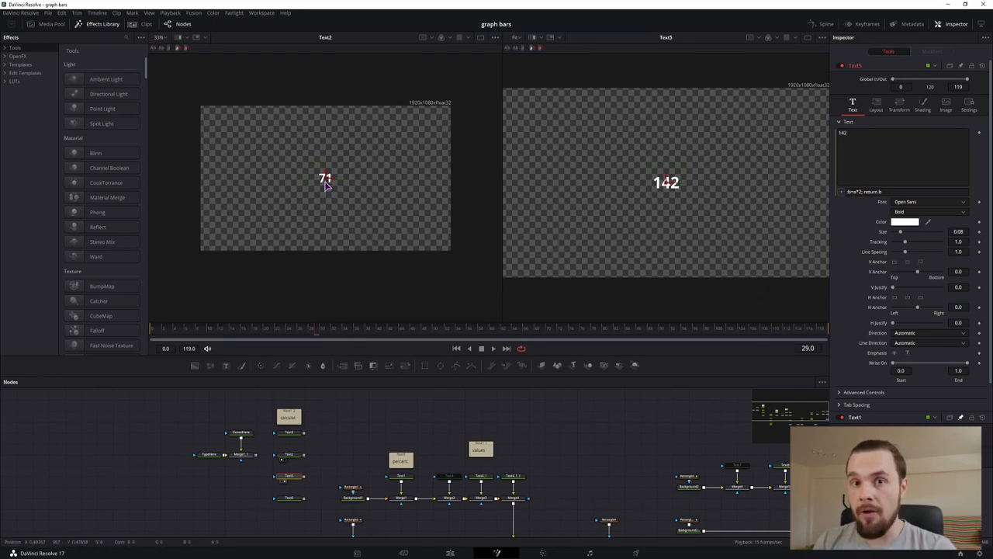
mouse_move(605, 230)
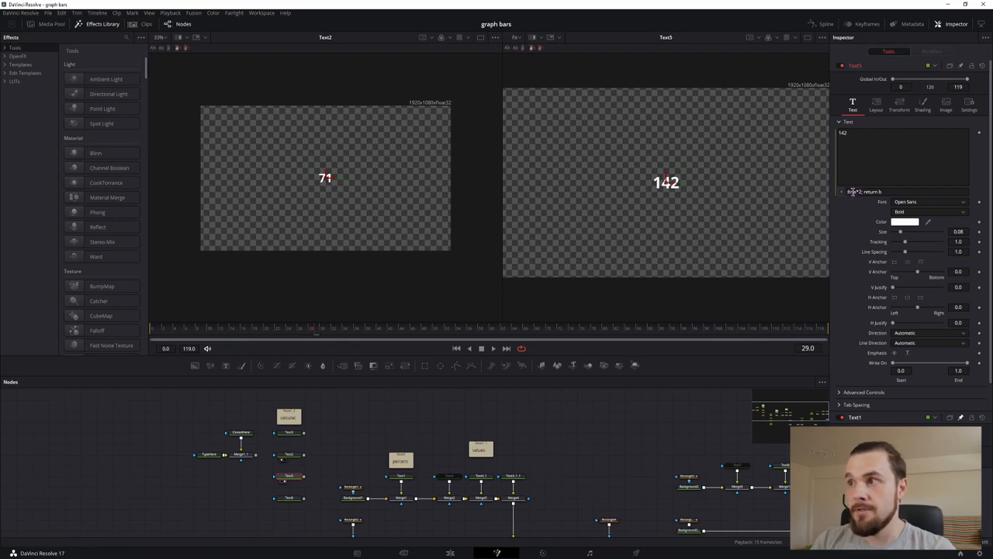
mouse_move(661, 192)
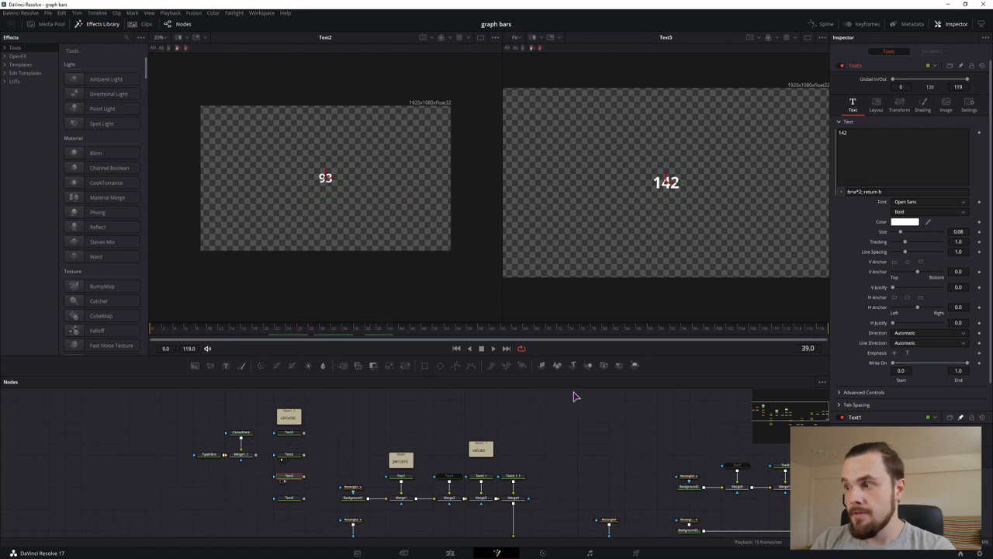
mouse_move(629, 472)
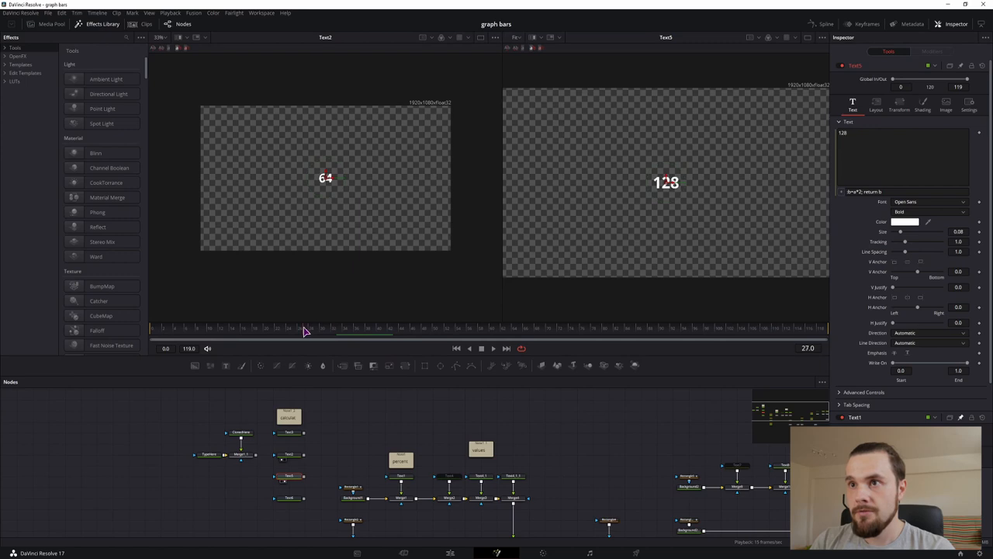
Step: Scrub the timeline to confirm the doubled value updates with the source text
drag(307, 334, 431, 334)
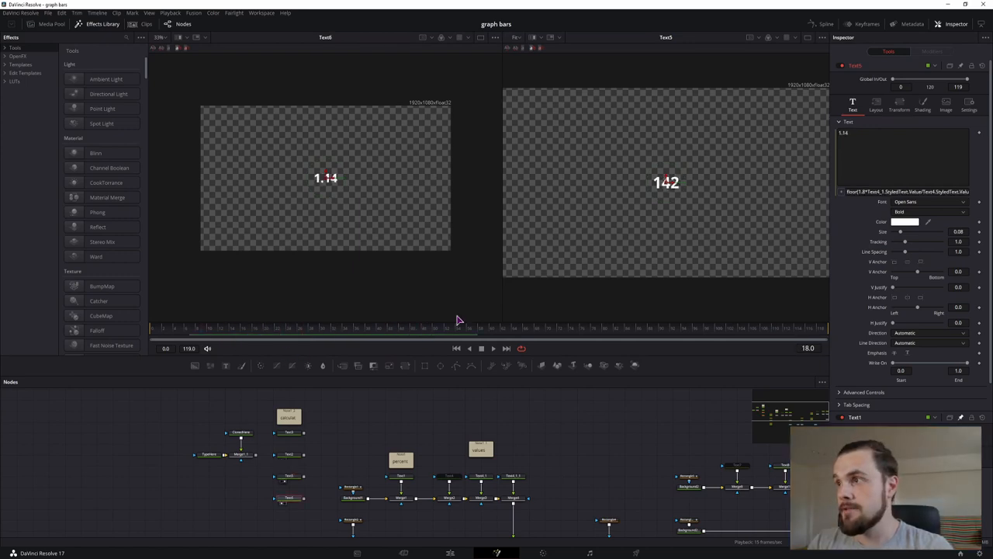
mouse_move(521, 330)
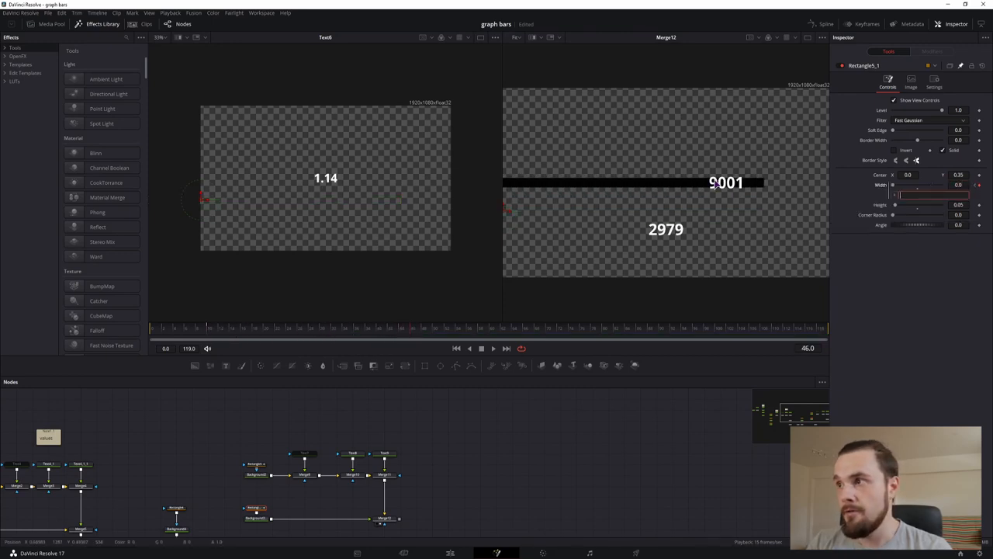
mouse_move(256, 466)
text(Rectangle5.Width)
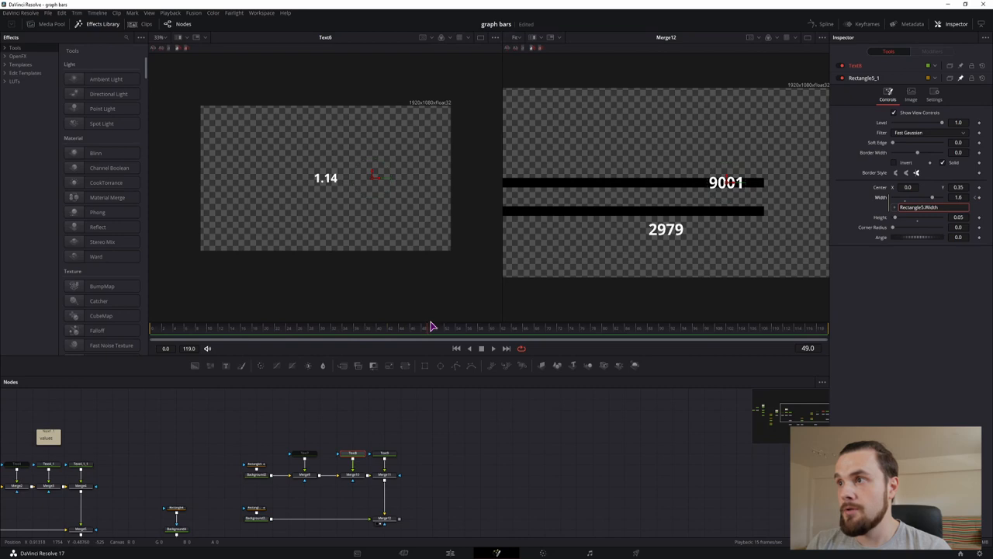
mouse_move(644, 223)
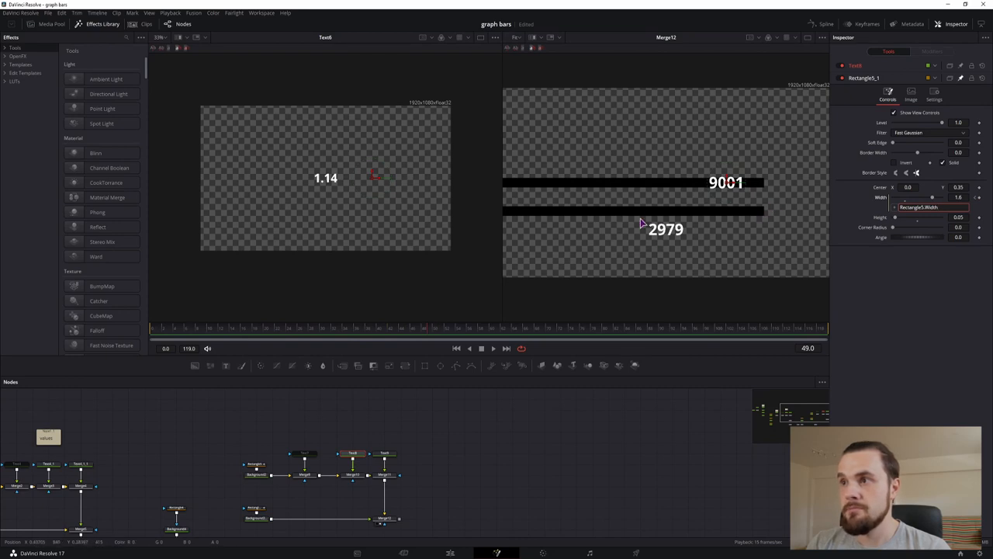
mouse_move(739, 189)
text(*Text9.StyledT)
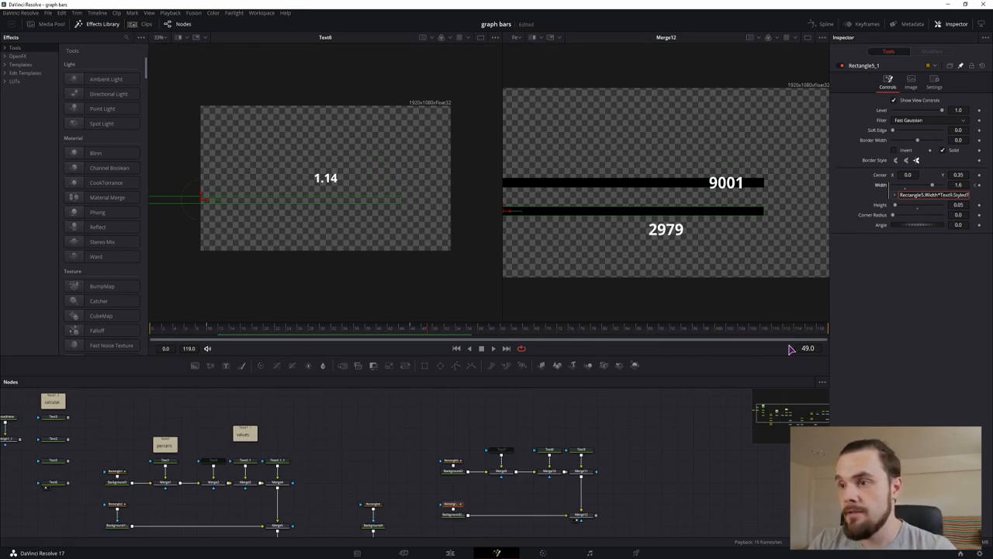
mouse_move(695, 278)
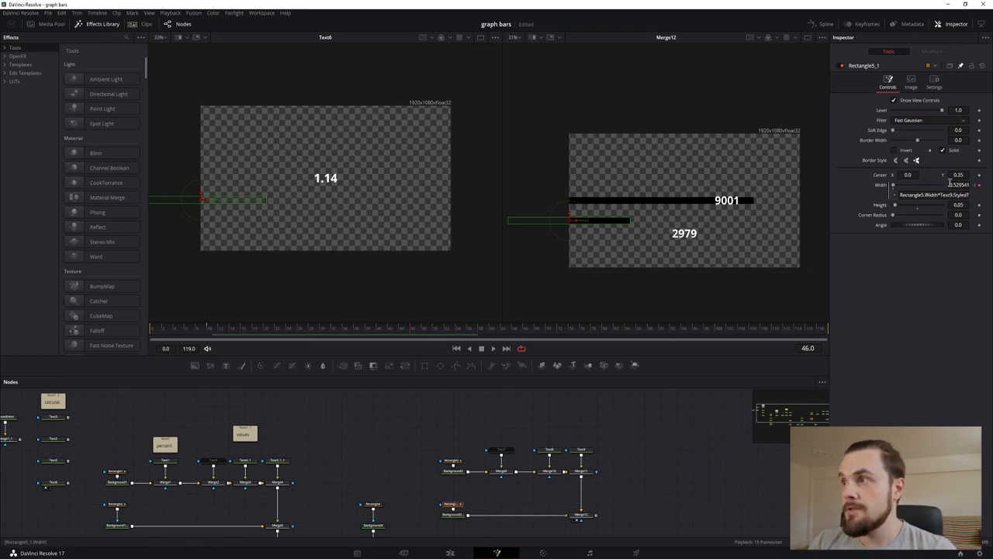
Step: Drive a rectangle's width from its text value divided by a scale factor
click(932, 185)
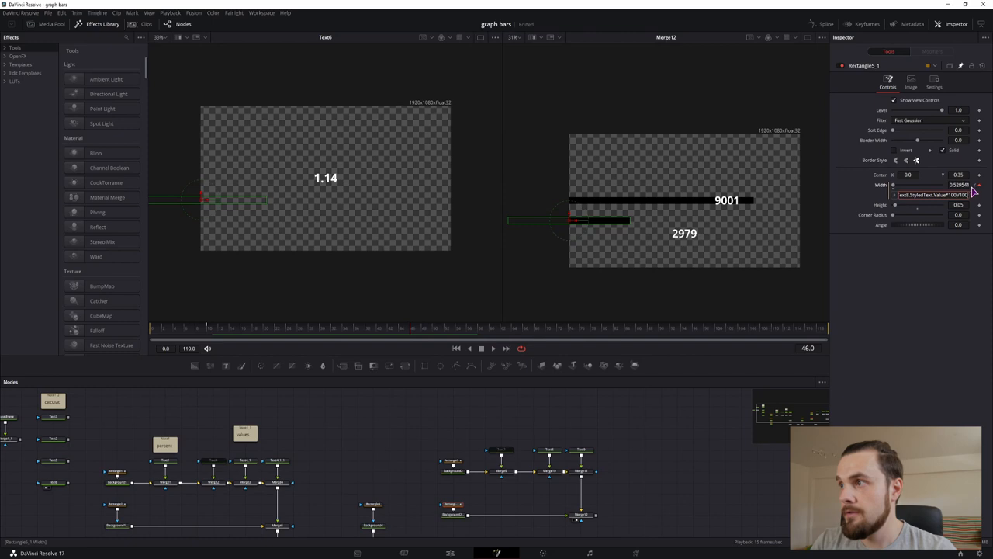
mouse_move(679, 443)
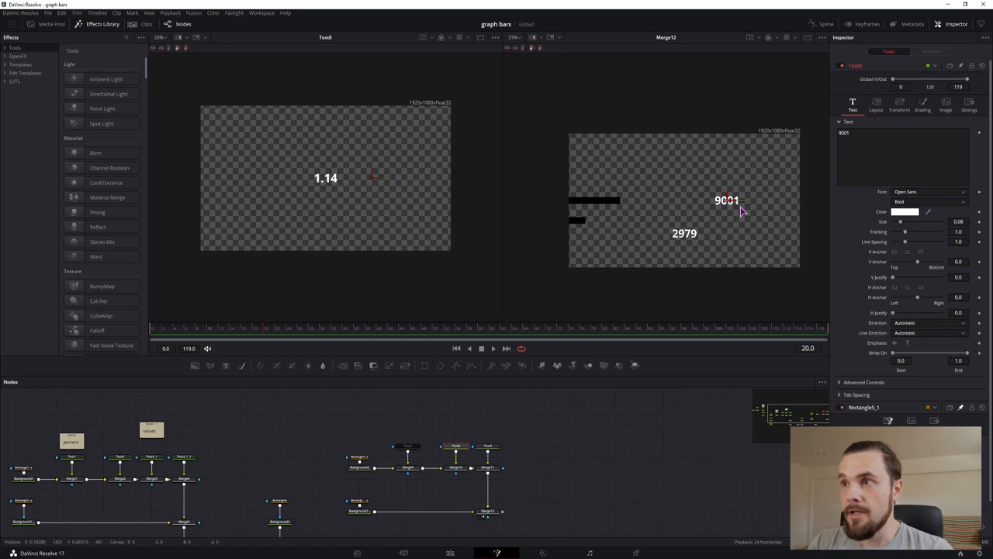
mouse_move(351, 248)
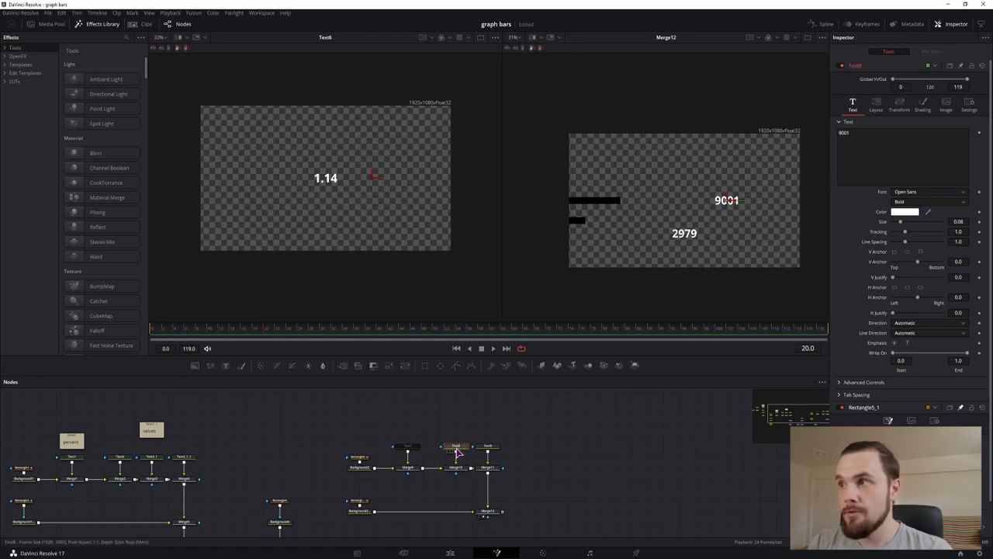
Step: Give the 9001 label a Center expression Point(Rectangle1.Width…) so it follows the bar end
click(875, 106)
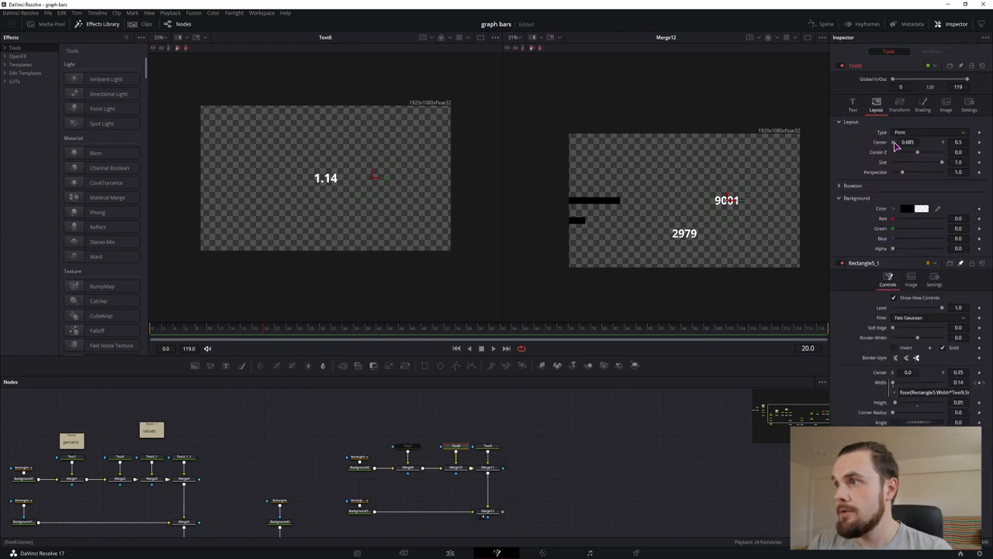
click(908, 142)
text(Point(Rectangle5.Width/2, 0.5))
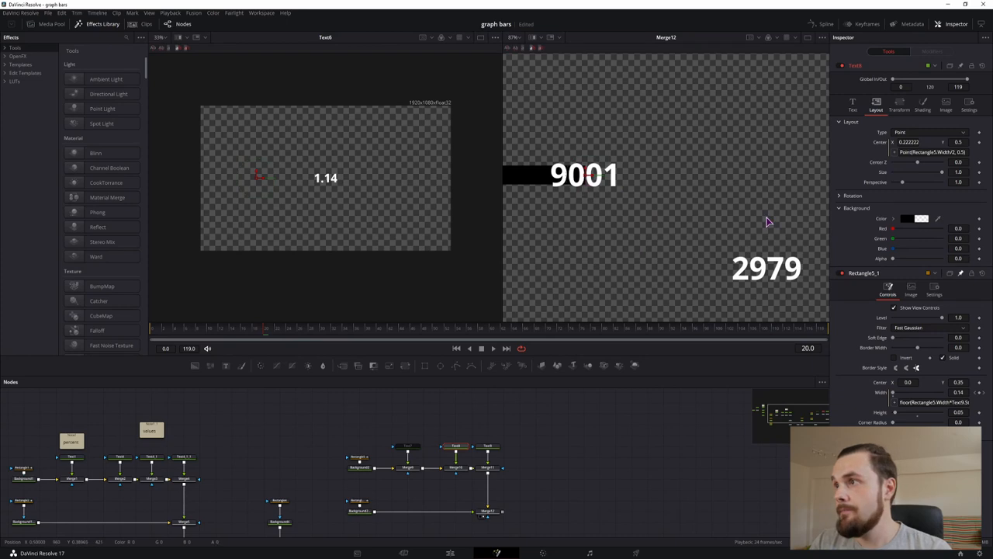
click(853, 102)
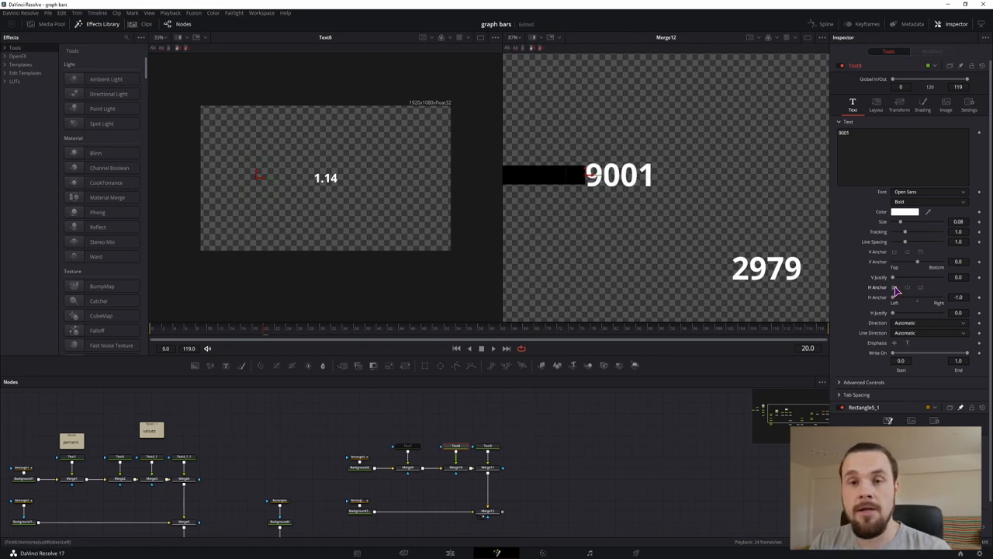
mouse_move(915, 292)
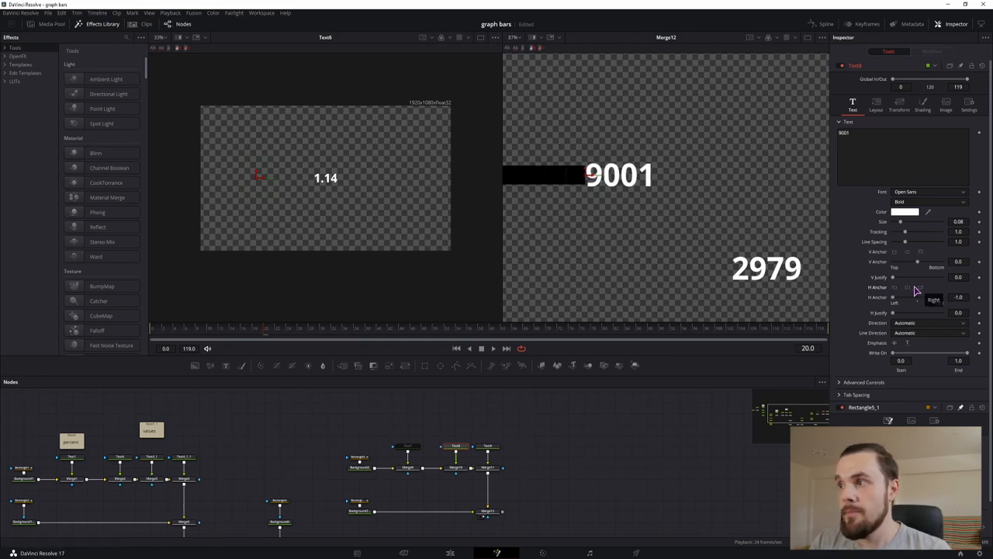
Step: Set the label's horizontal anchor and refine the position expression to sit just past the bar
click(875, 106)
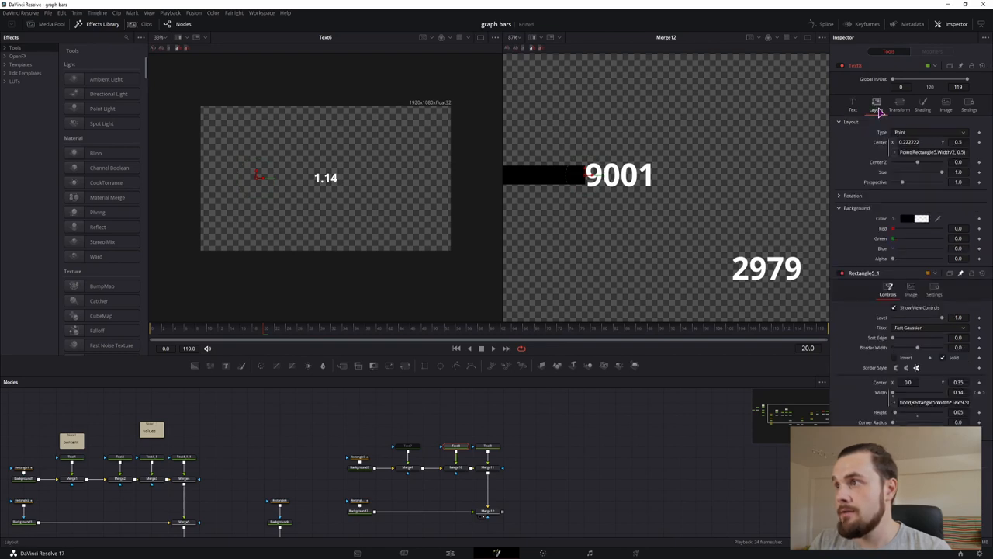
click(959, 152)
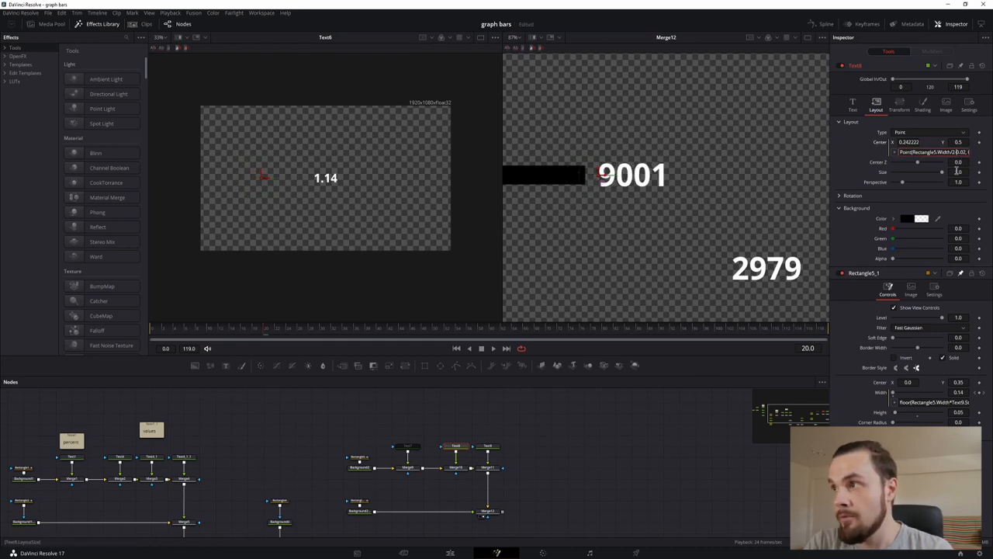
click(853, 106)
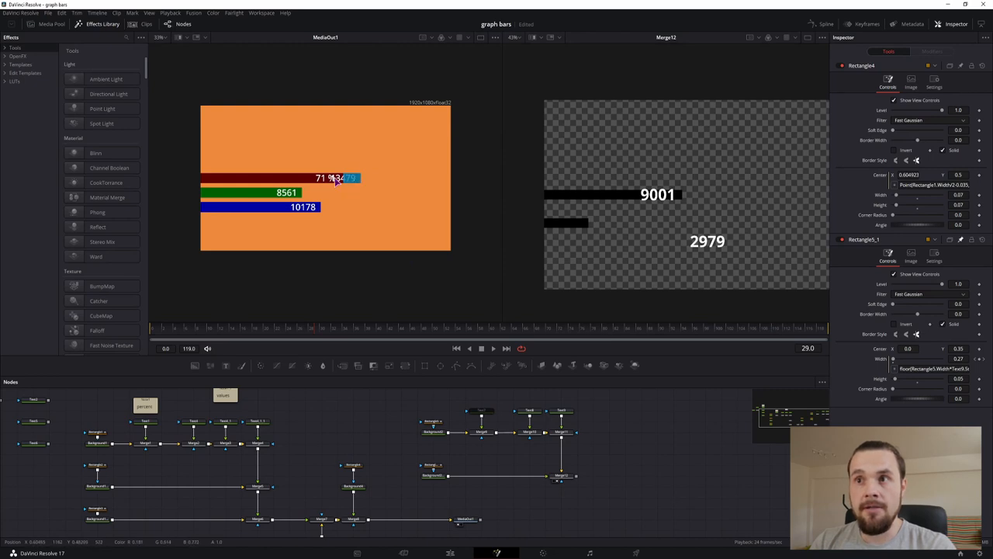
mouse_move(314, 334)
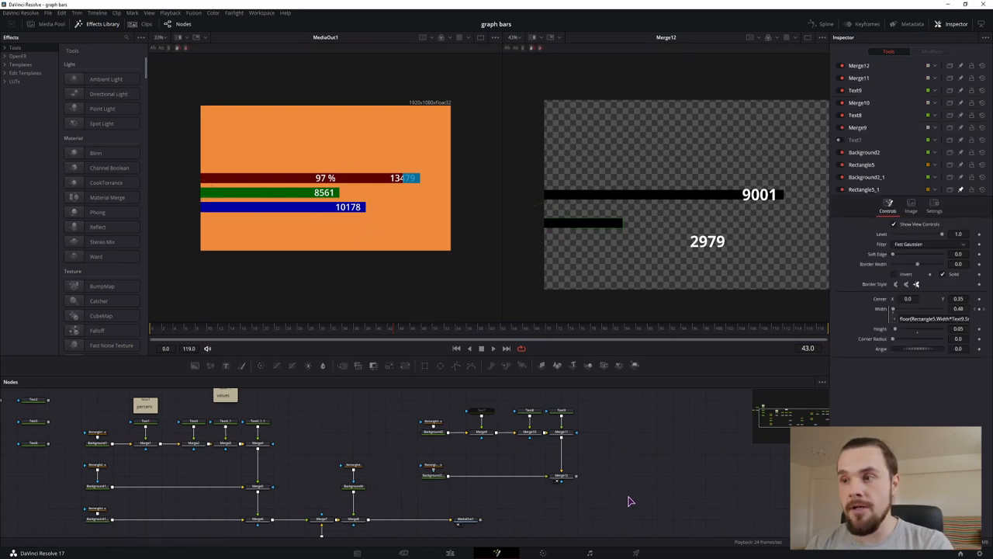
mouse_move(620, 504)
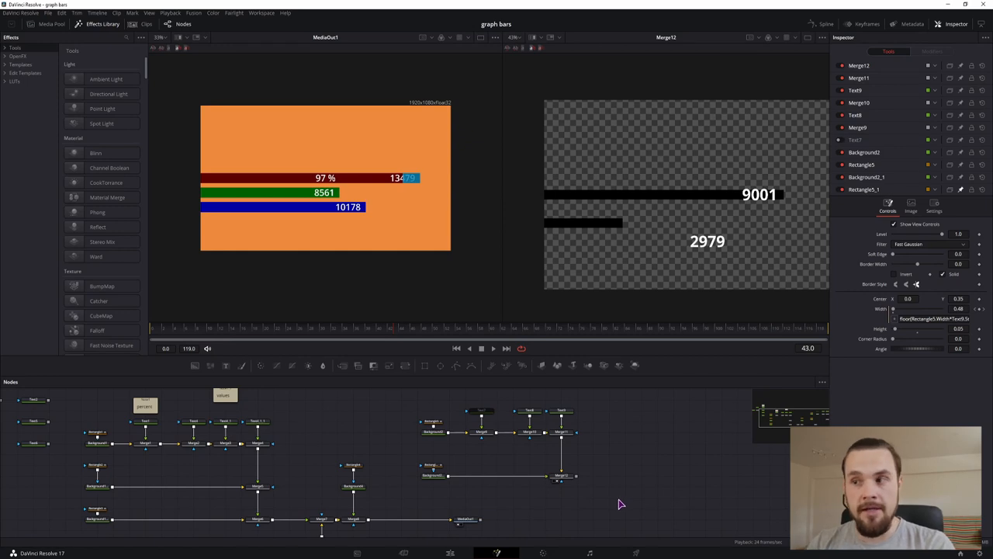
mouse_move(667, 506)
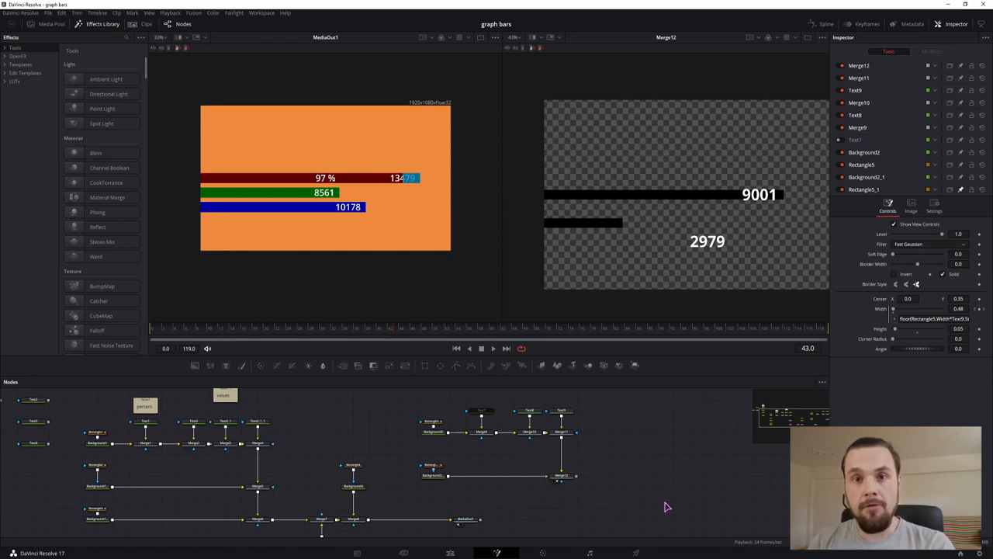
mouse_move(582, 427)
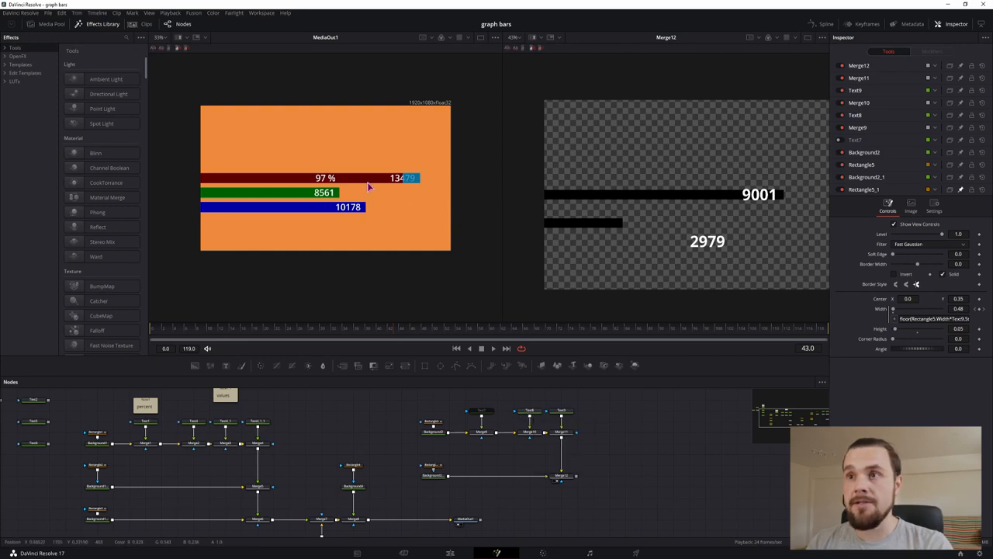
mouse_move(350, 178)
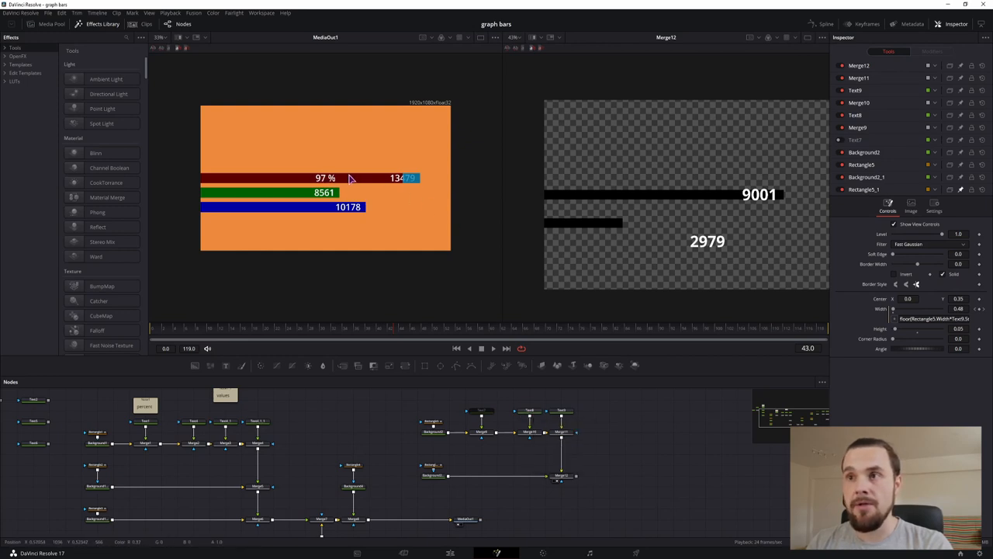
mouse_move(427, 167)
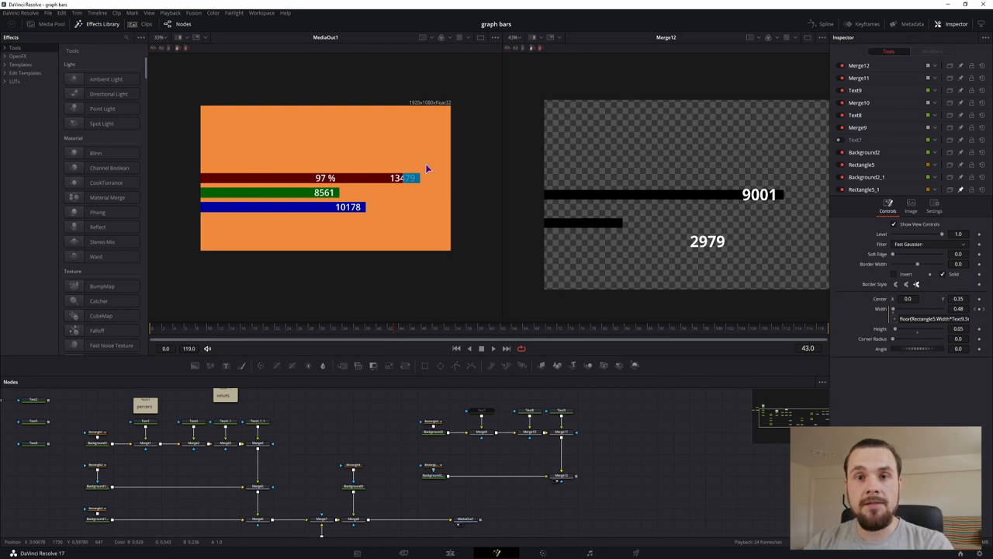
mouse_move(355, 317)
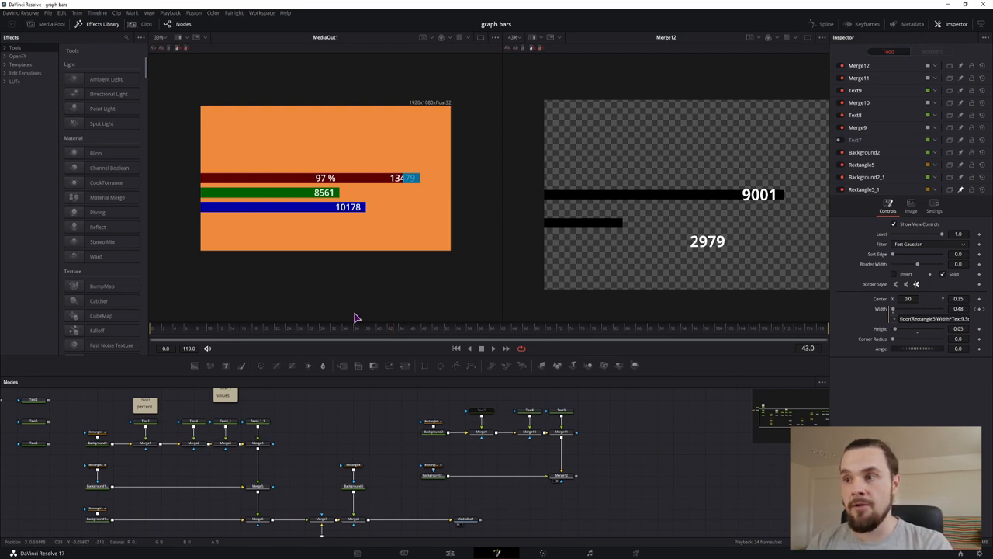
Step: Select the bar graph's node network through to its final Merge in the Nodes panel
click(531, 411)
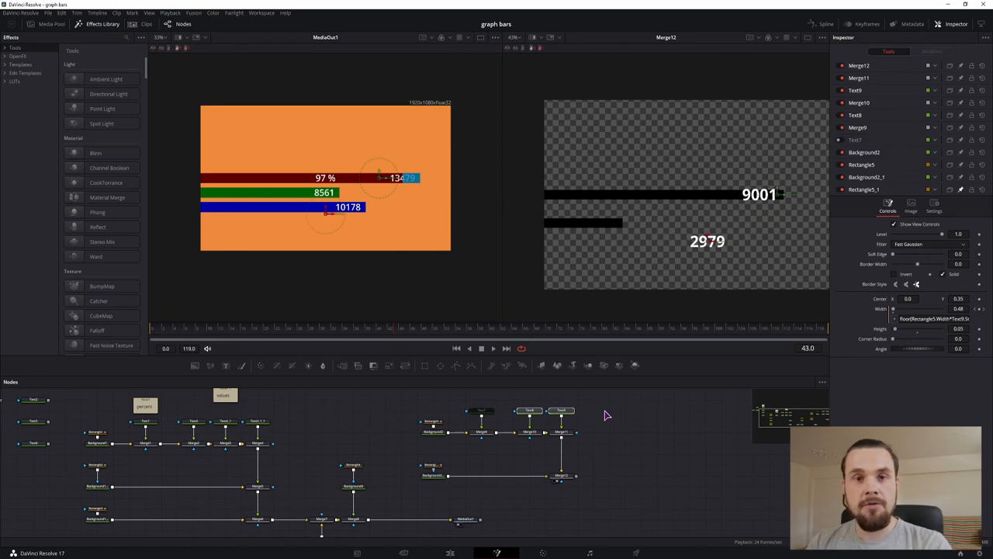
mouse_move(441, 394)
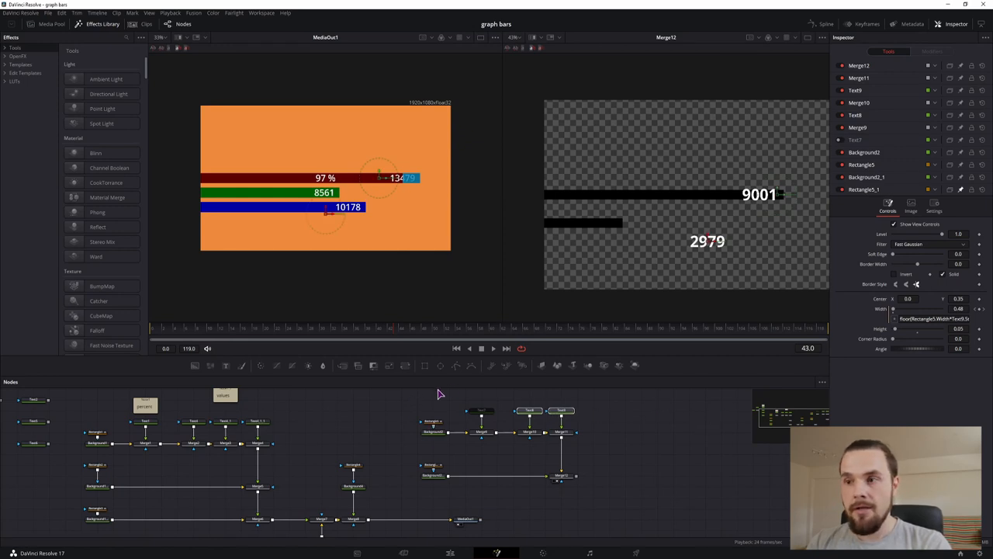
mouse_move(500, 450)
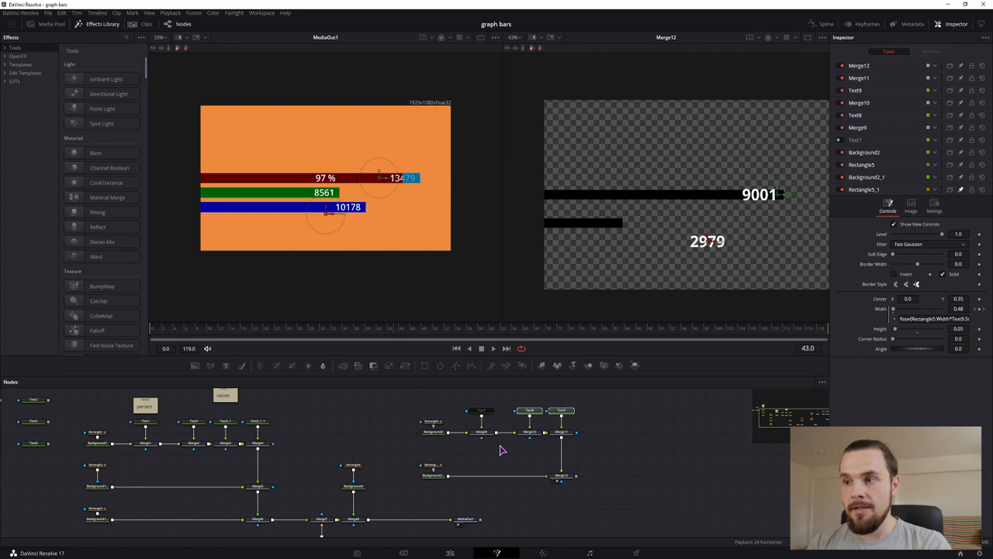
mouse_move(469, 525)
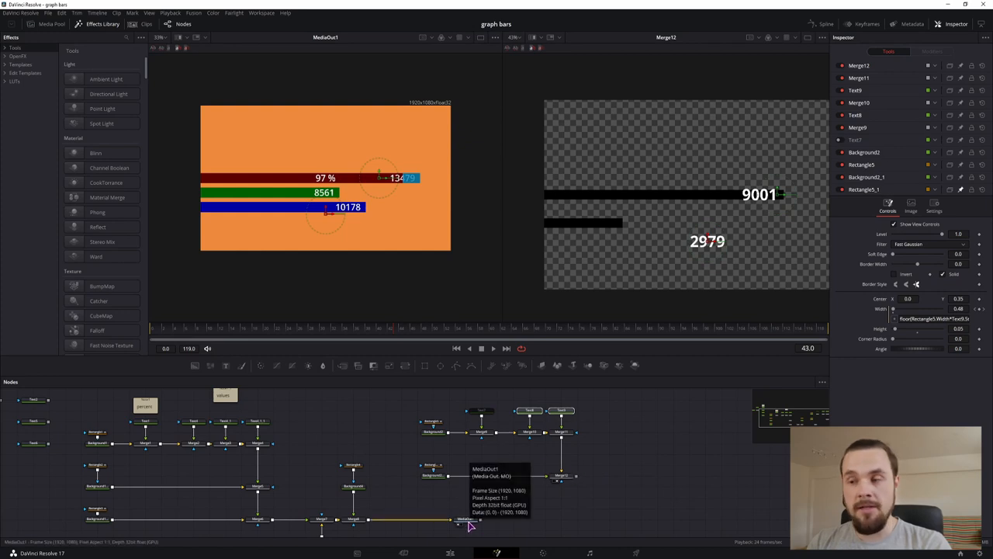
mouse_move(416, 419)
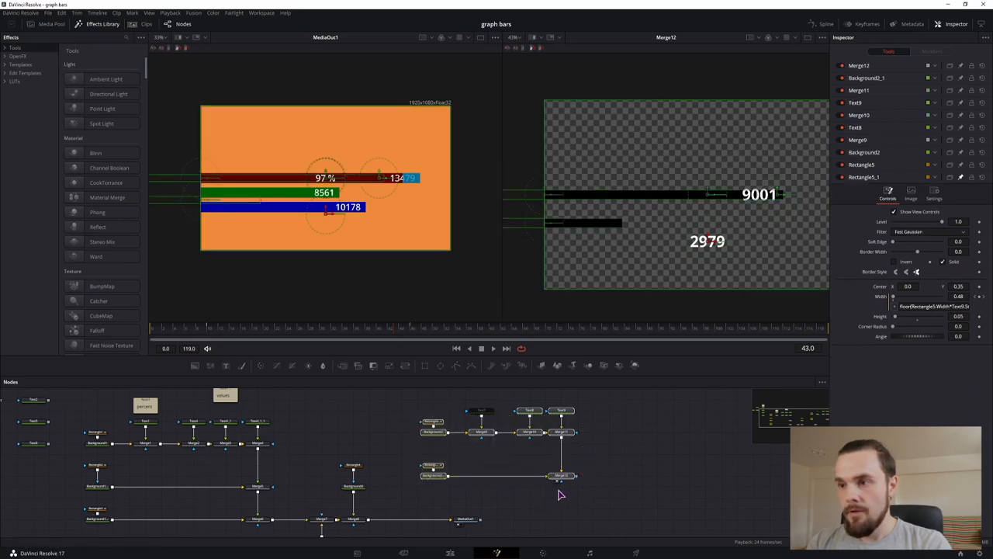
mouse_move(561, 474)
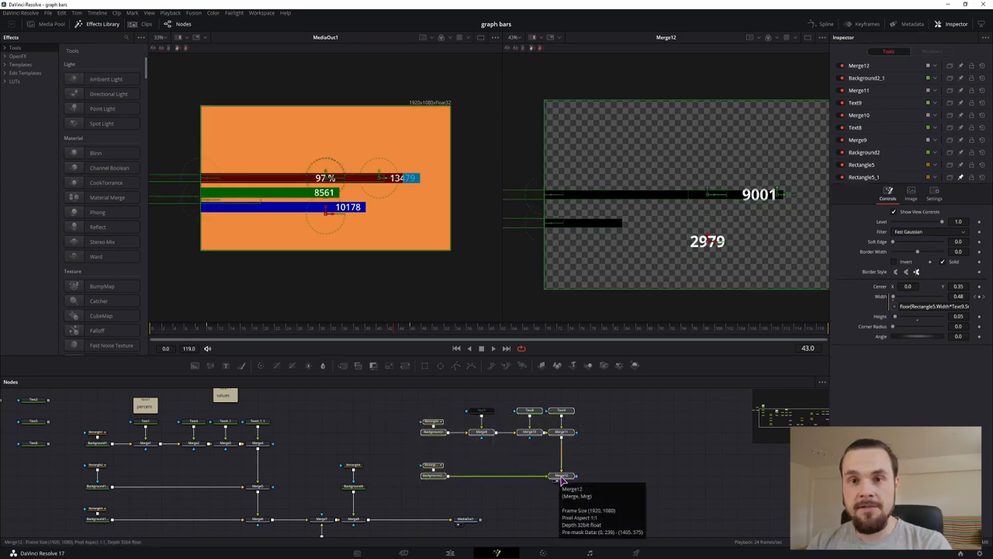
Step: Create a macro from the selected nodes and name it 'Test Bar Graph'
right_click(560, 475)
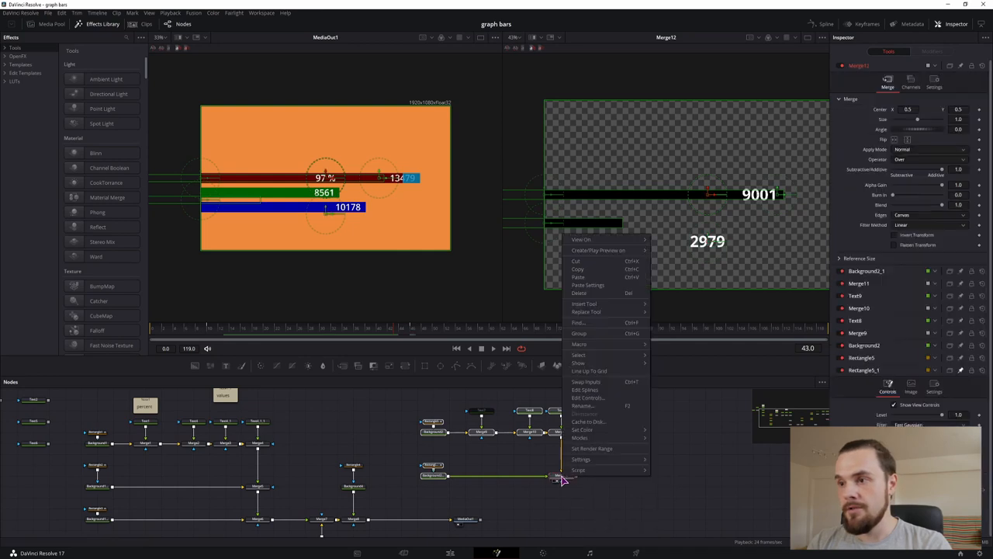
mouse_move(579, 344)
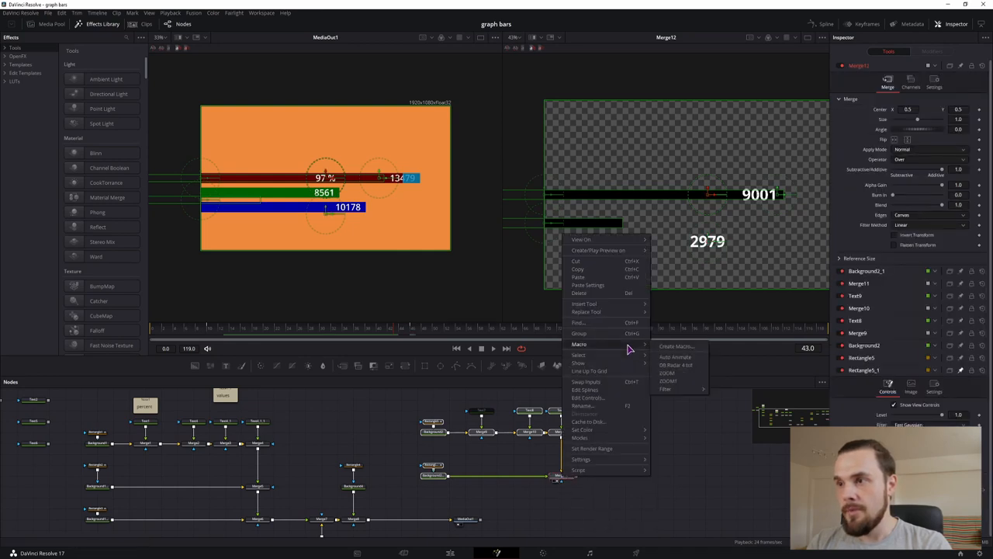
click(677, 346)
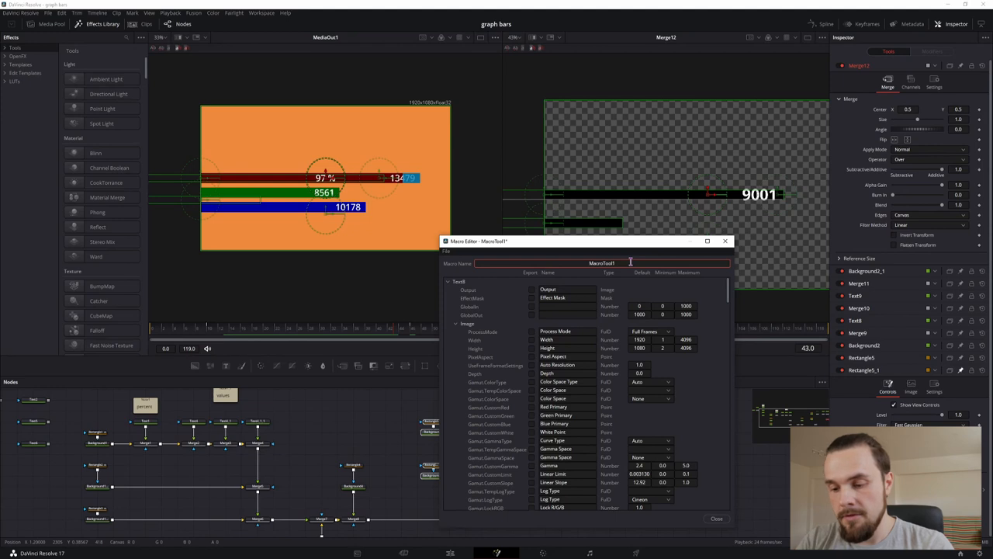
text(Test Bar Graph)
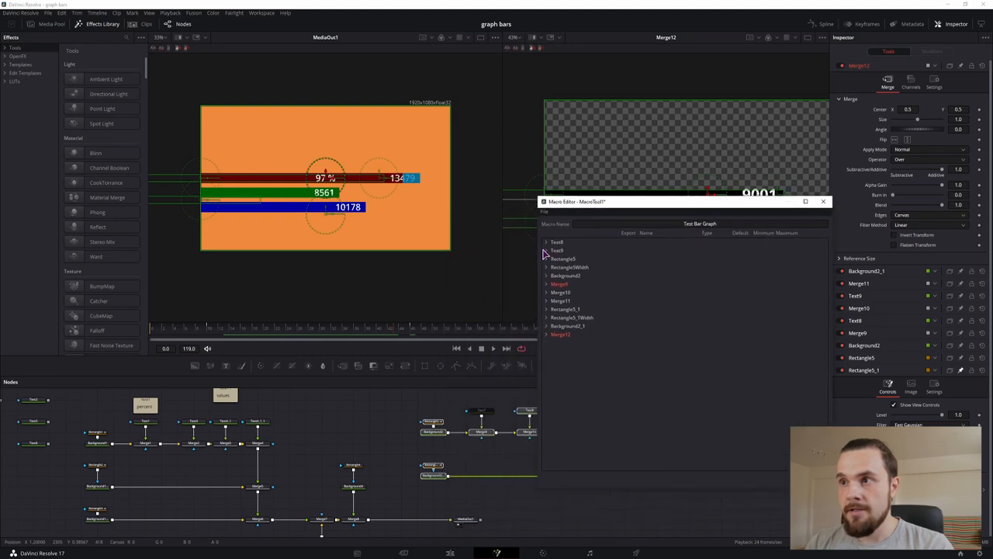
Step: Expose the first Text node's bar value as a macro input
click(547, 242)
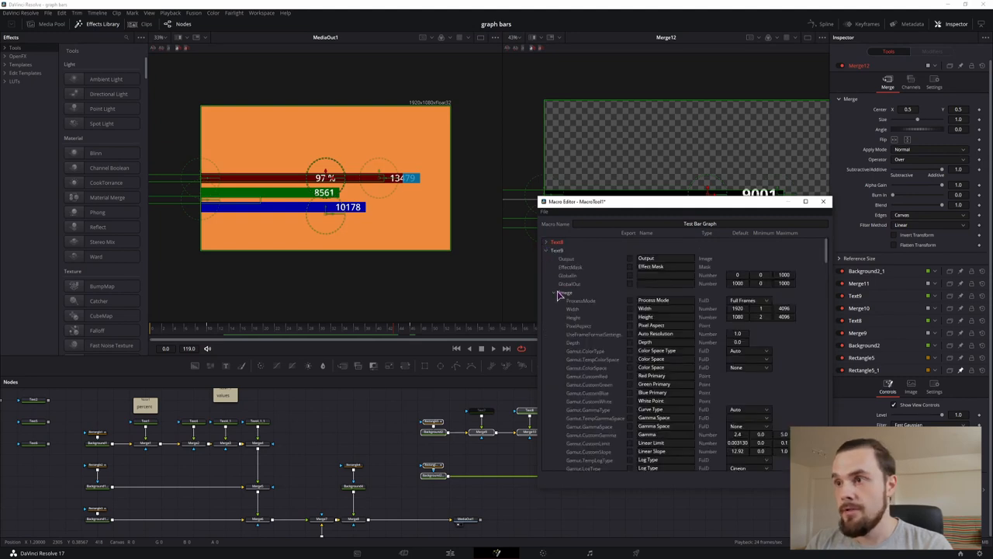
click(554, 301)
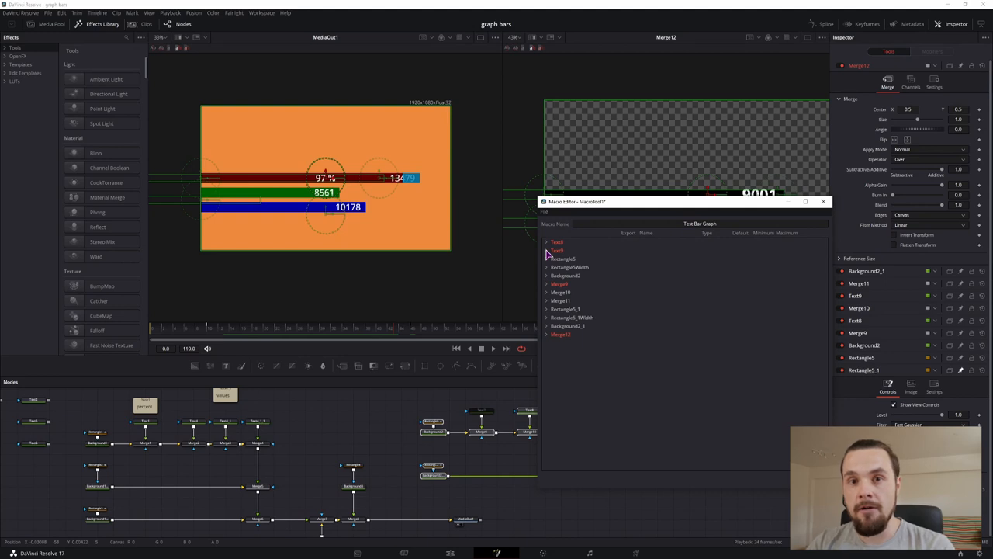
mouse_move(580, 245)
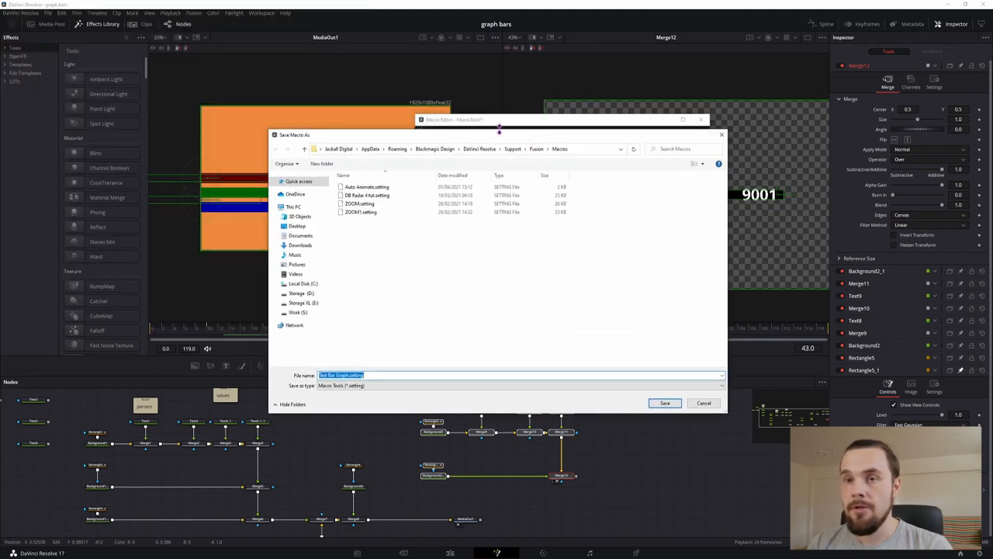
Step: Save the macro under Fusion > Templates > Edit > Title so it becomes a Fusion title
click(537, 149)
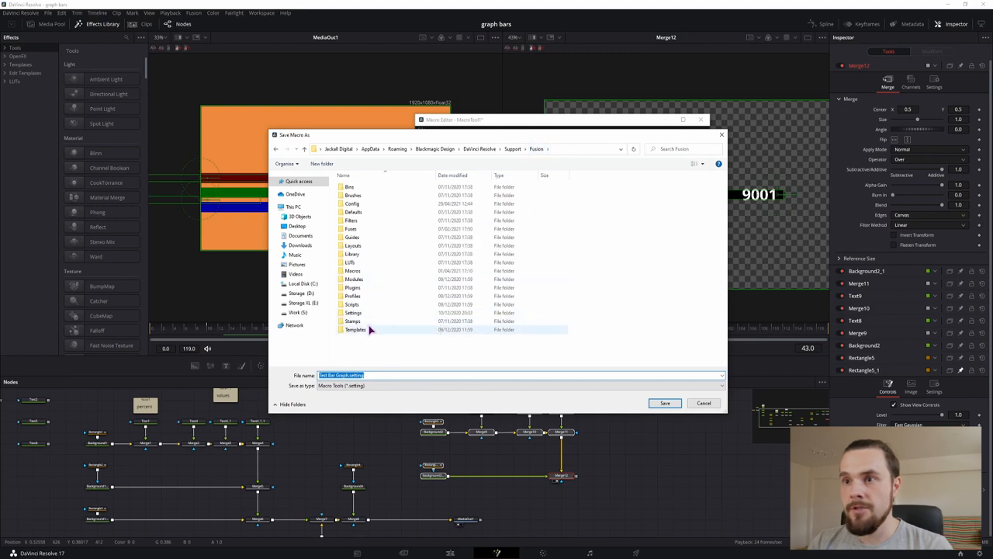
double_click(355, 329)
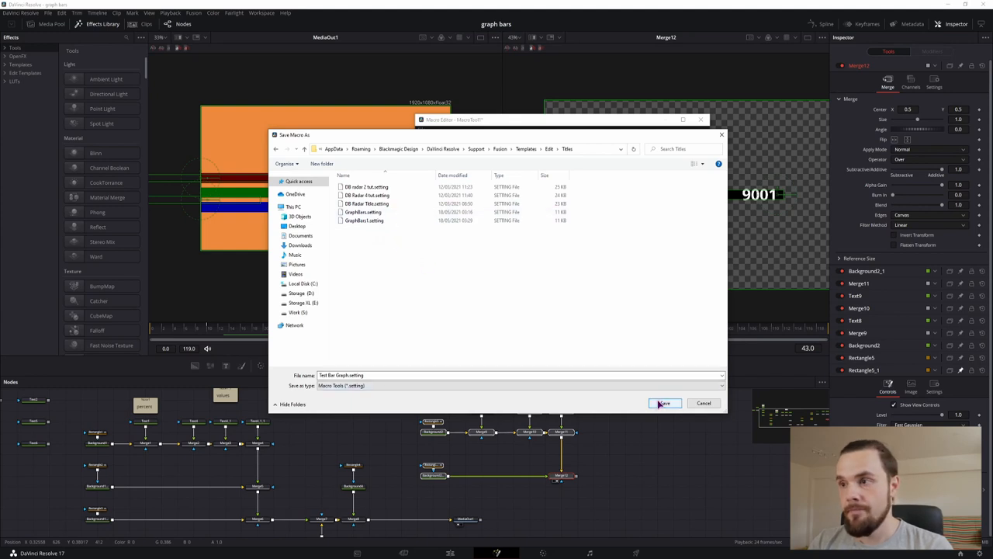
click(663, 403)
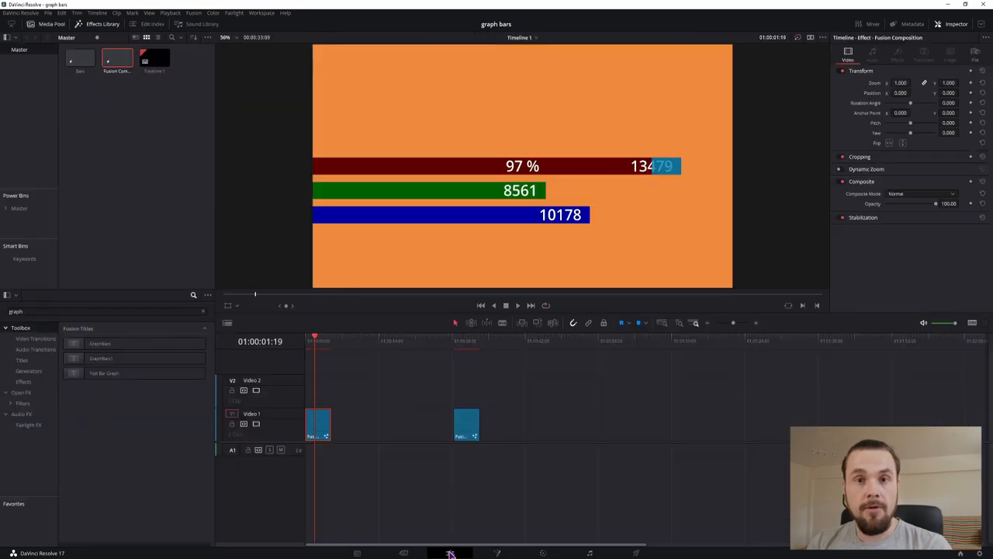
Step: Place the Test Bar Graph title on Video 2 with a Solid Color generator found by searching 'solid'
click(366, 341)
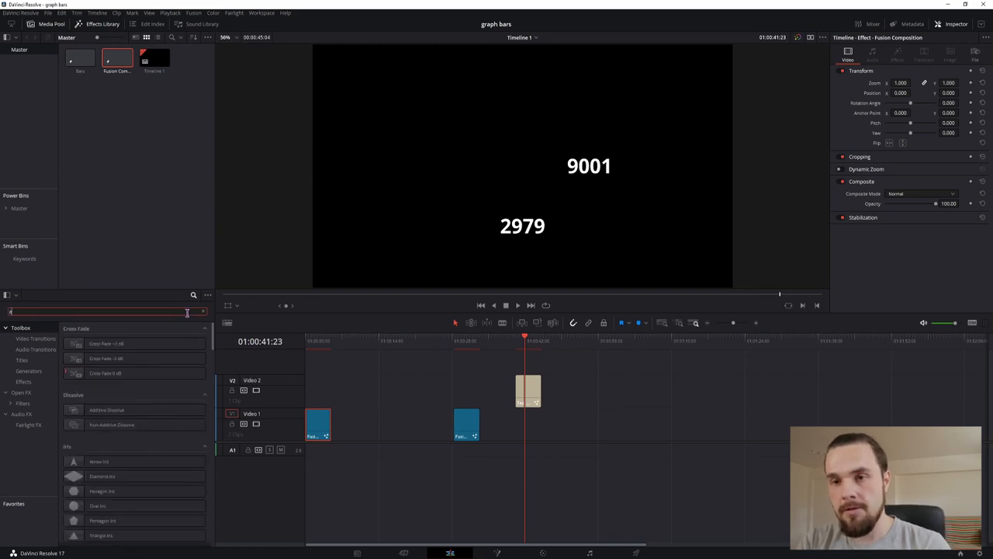
text(solid)
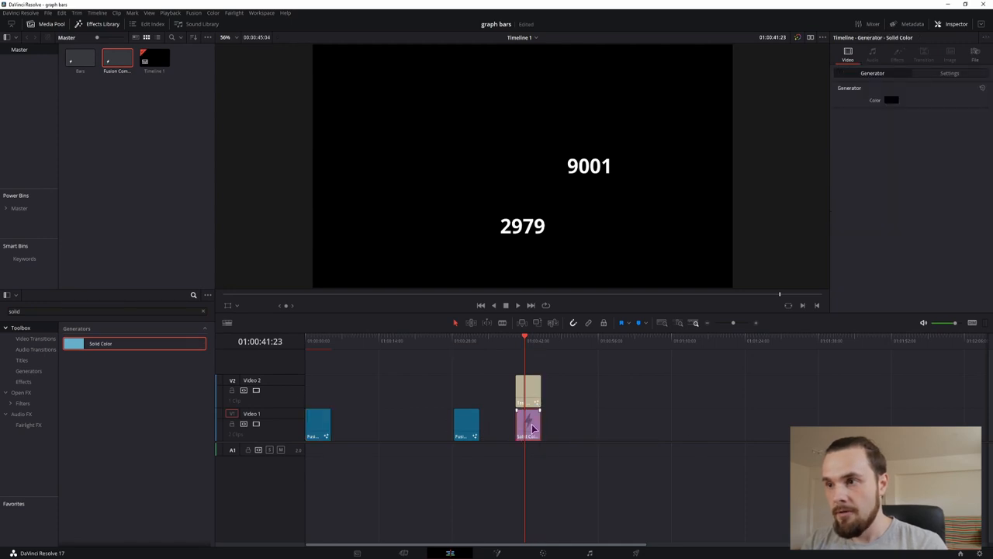
Step: Pick a green colour for the Solid Color background from its Color swatch
click(890, 99)
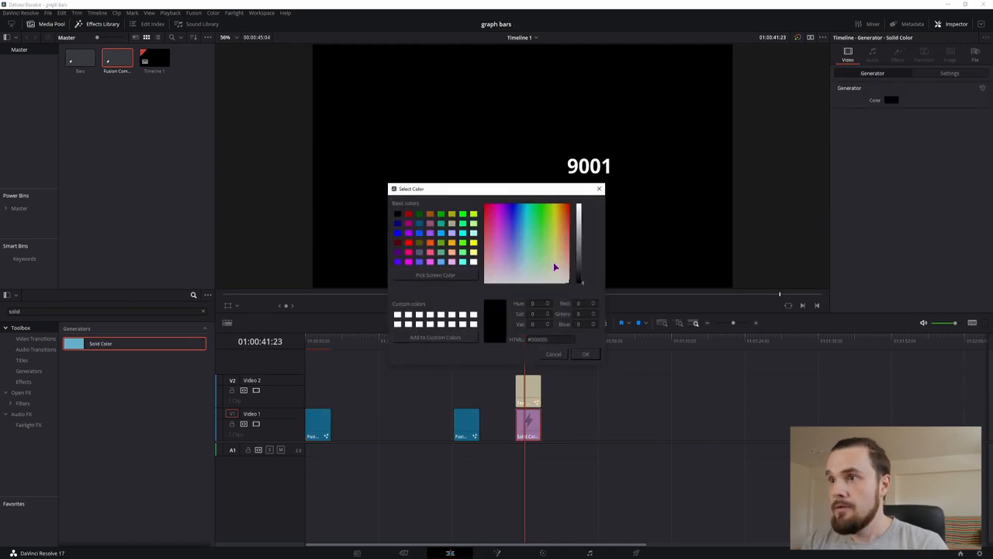
click(585, 354)
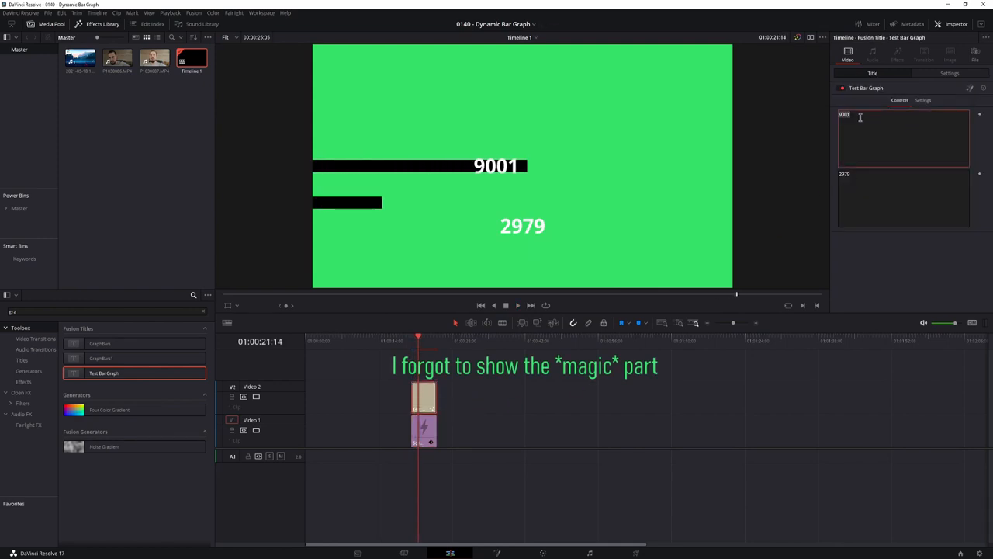
Step: Enter 50000 and 40000 in the title's Inspector fields so both bars resize
text(50000)
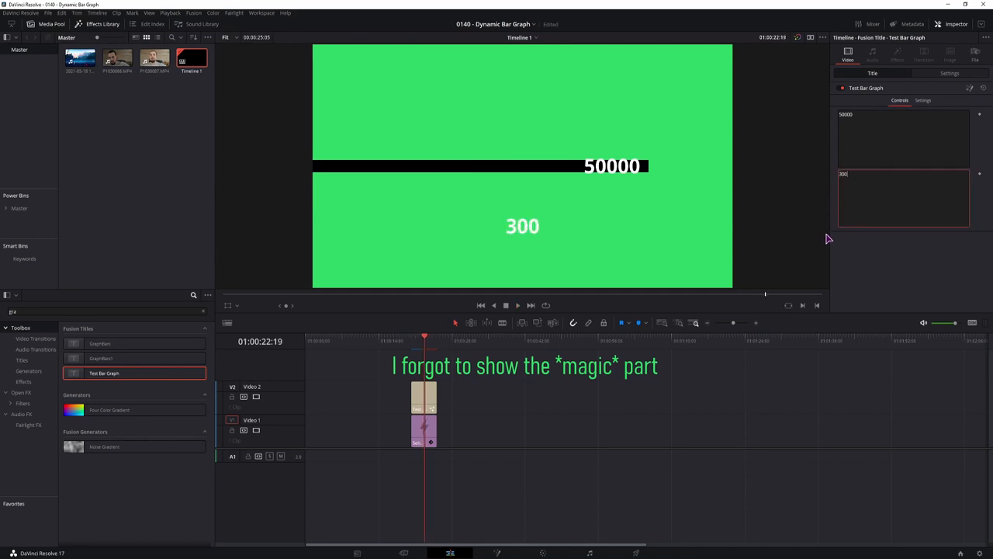
text(30000)
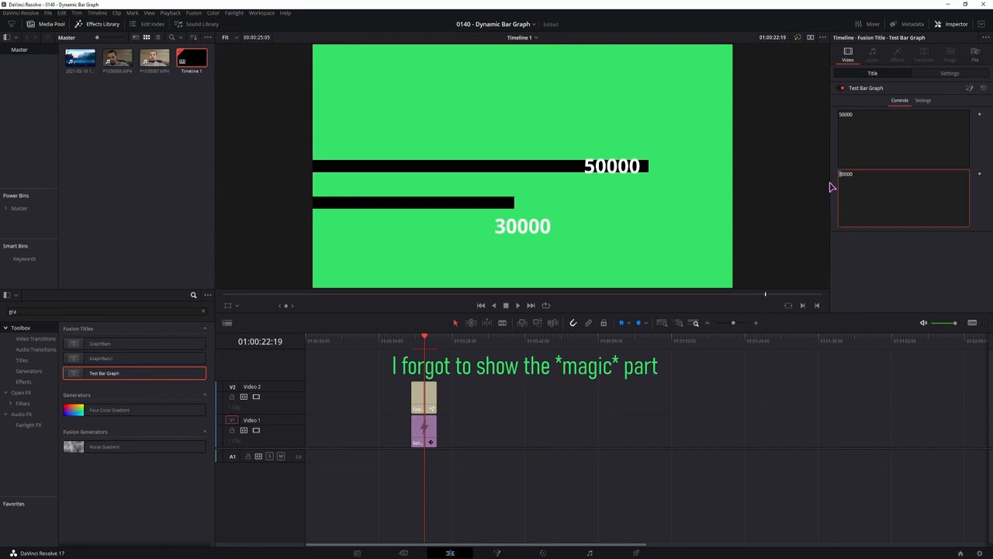
text(40000)
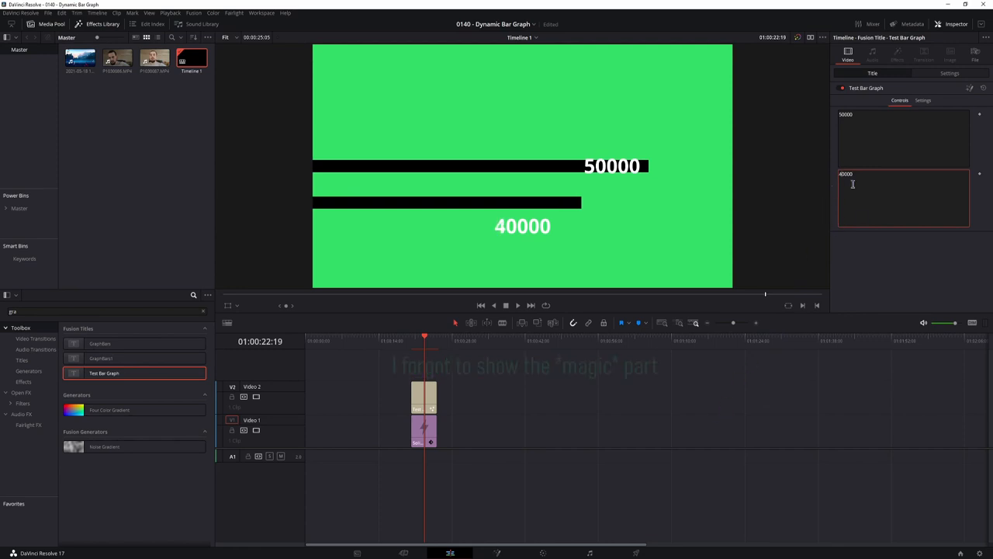